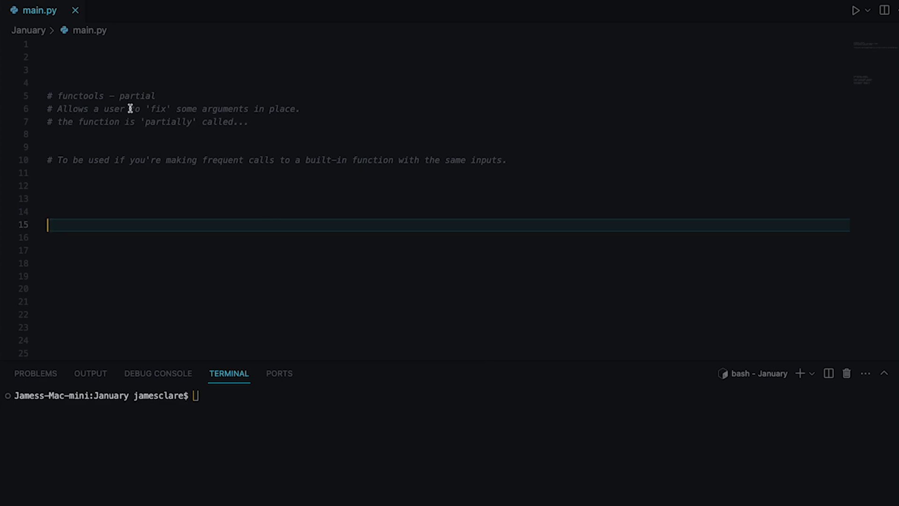
# Define an add(x, y) function returning x + y in main.py.
pyautogui.doubleClick(80, 95)
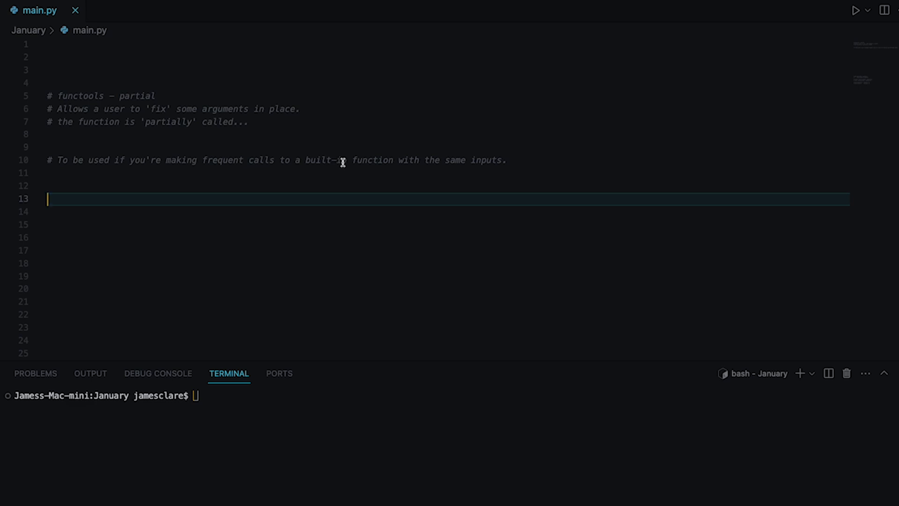
pyautogui.moveTo(410, 164)
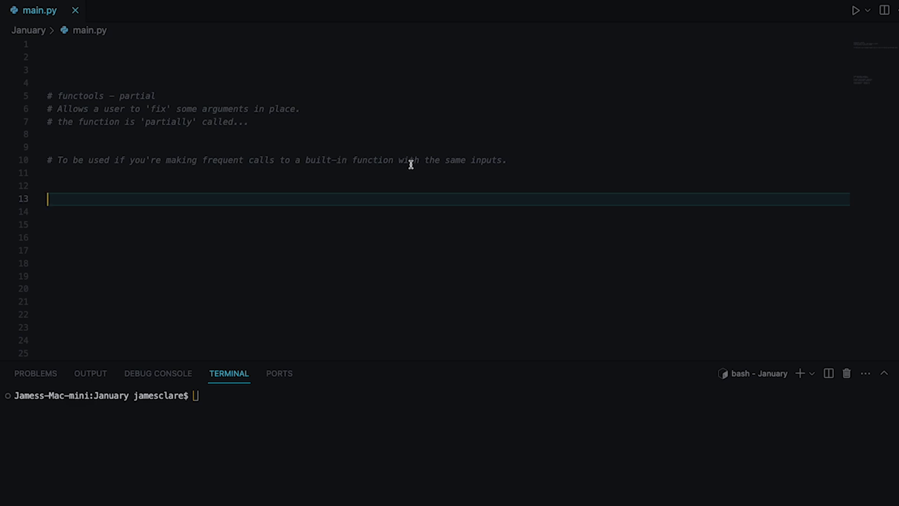
pyautogui.moveTo(416, 163)
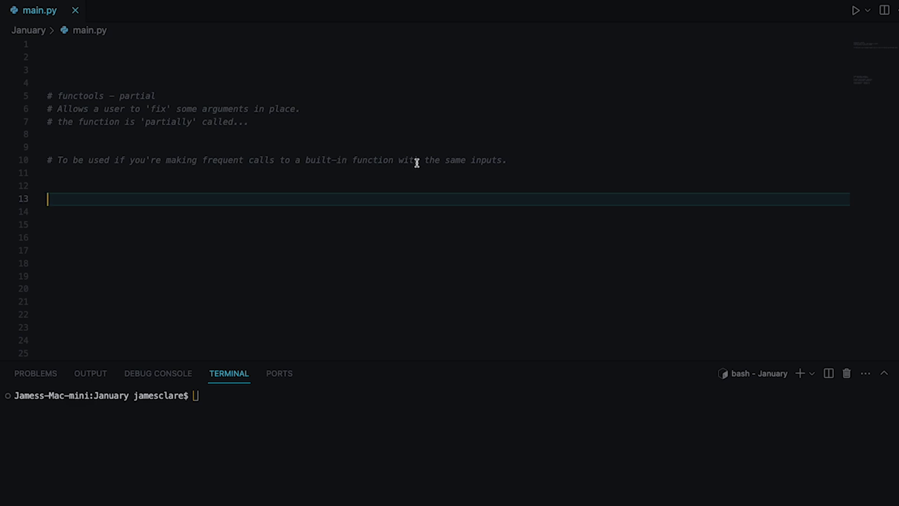
pyautogui.moveTo(51, 109); pyautogui.dragTo(248, 122)
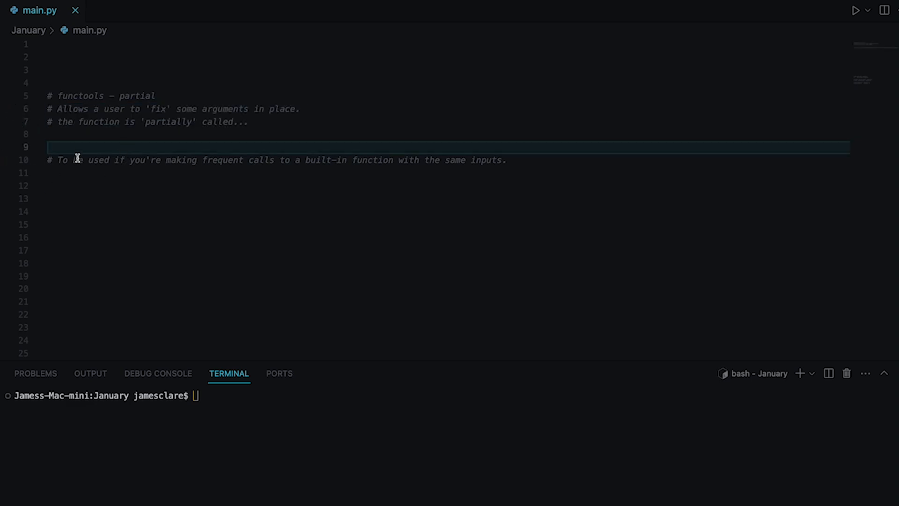
pyautogui.moveTo(249, 117)
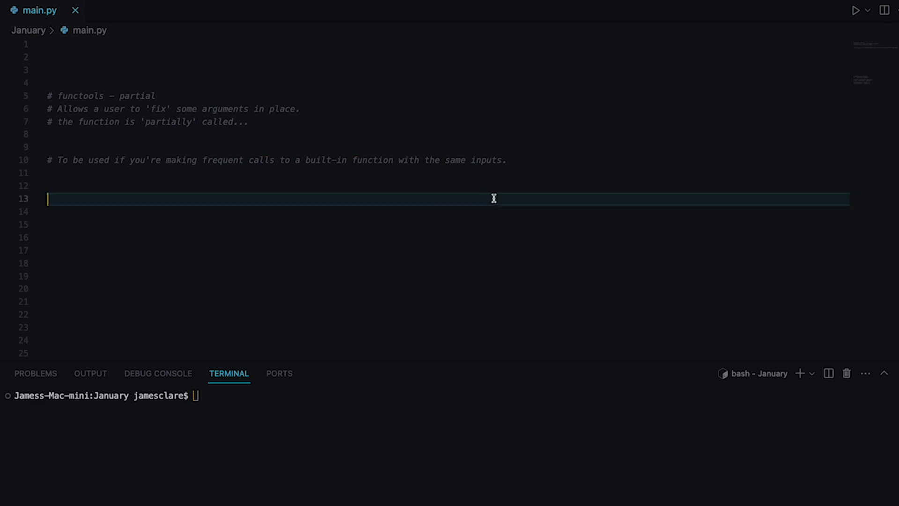
pyautogui.moveTo(268, 194)
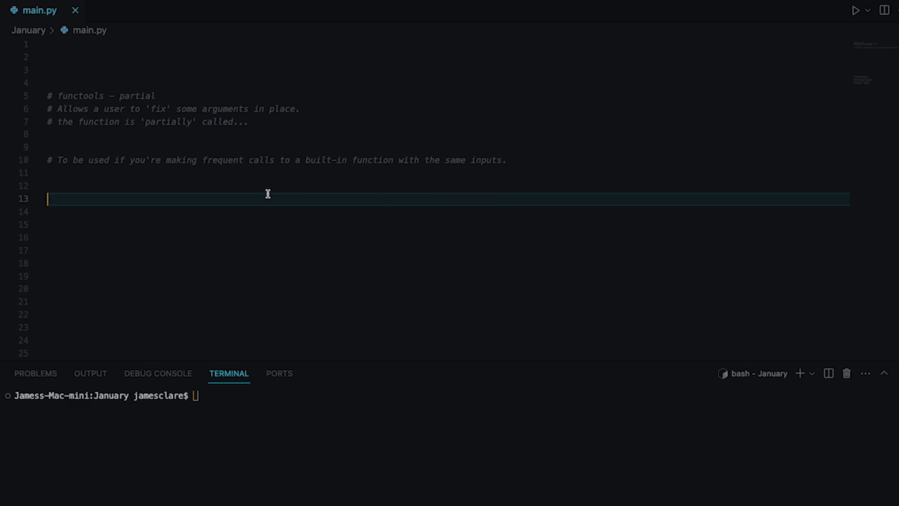
pyautogui.moveTo(167, 214)
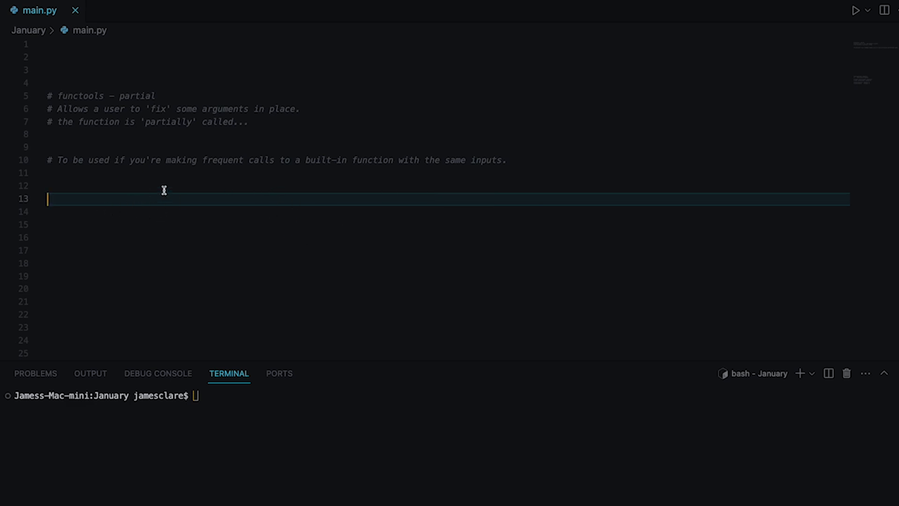
pyautogui.moveTo(304, 160); pyautogui.dragTo(388, 160)
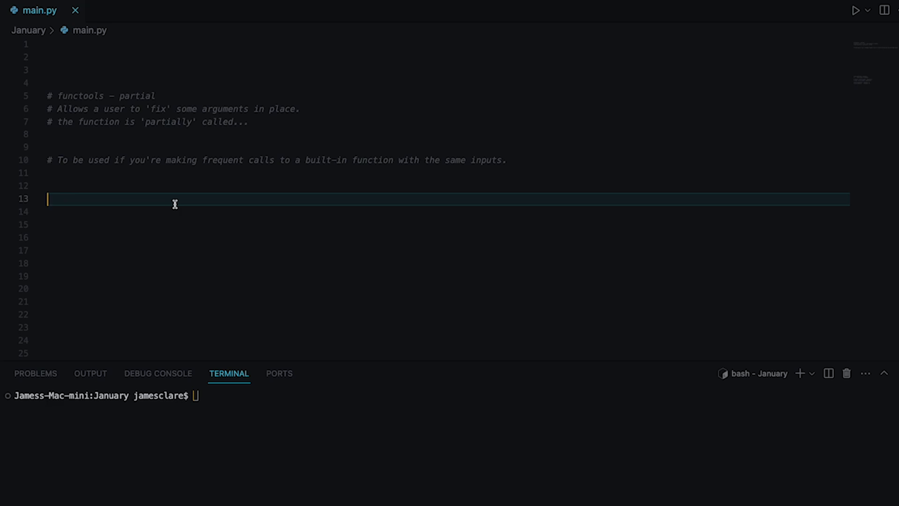
pyautogui.write('def add(')
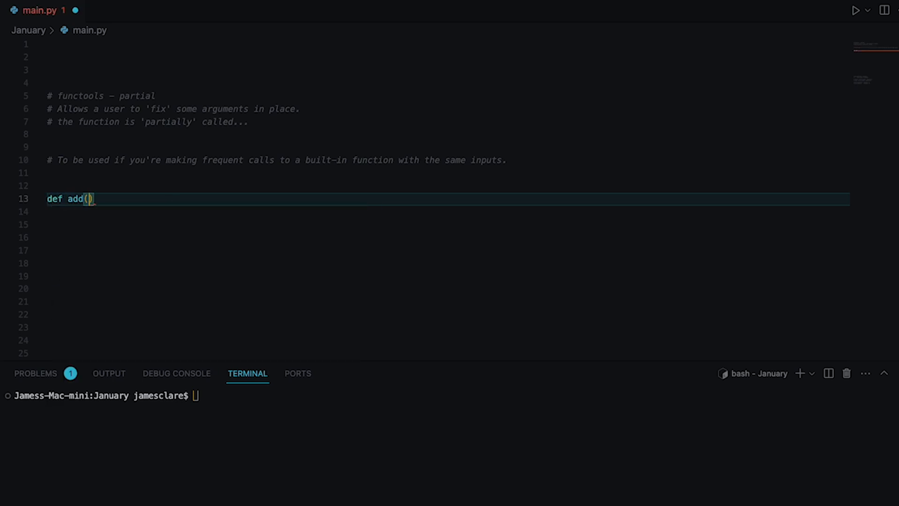
pyautogui.write('x, y')
pyautogui.click(446, 211)
pyautogui.write('return x + y')
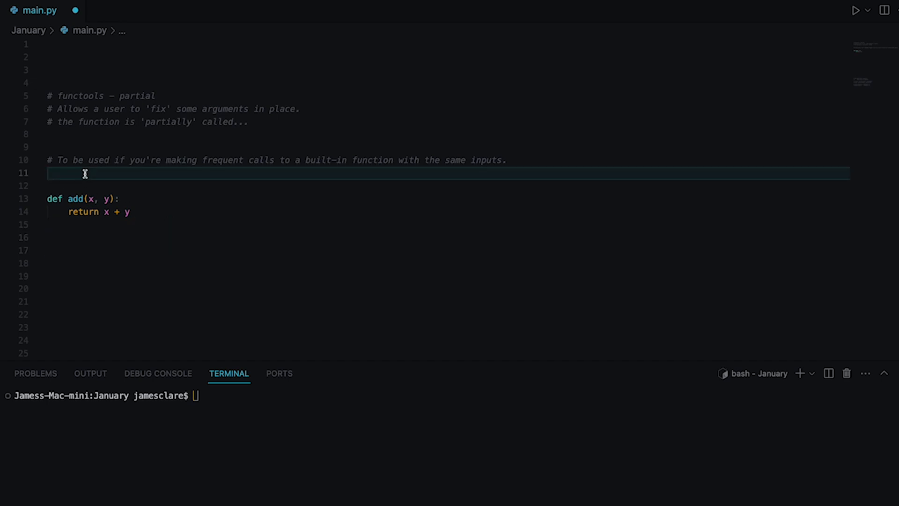
# Import partial from functools and print dir(partial).
pyautogui.write('from functools import partial')
pyautogui.click(446, 237)
pyautogui.write('print)')
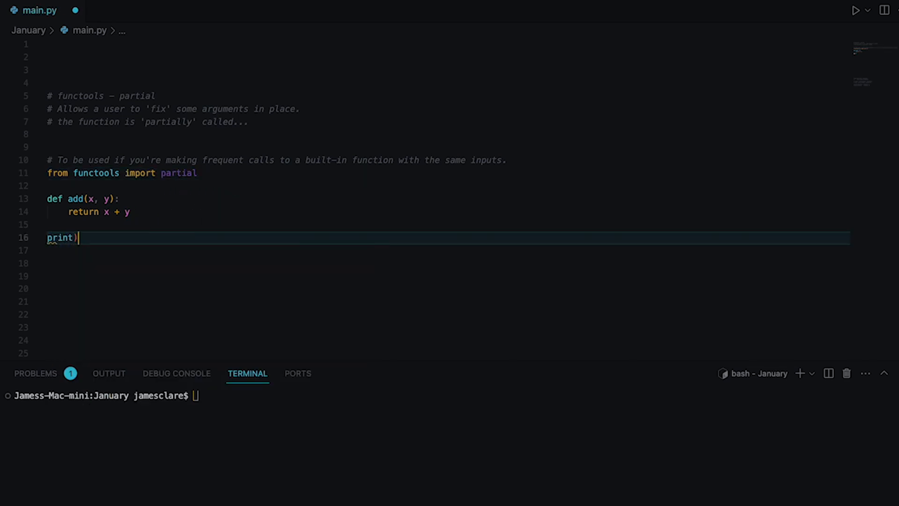
pyautogui.write('(dir')
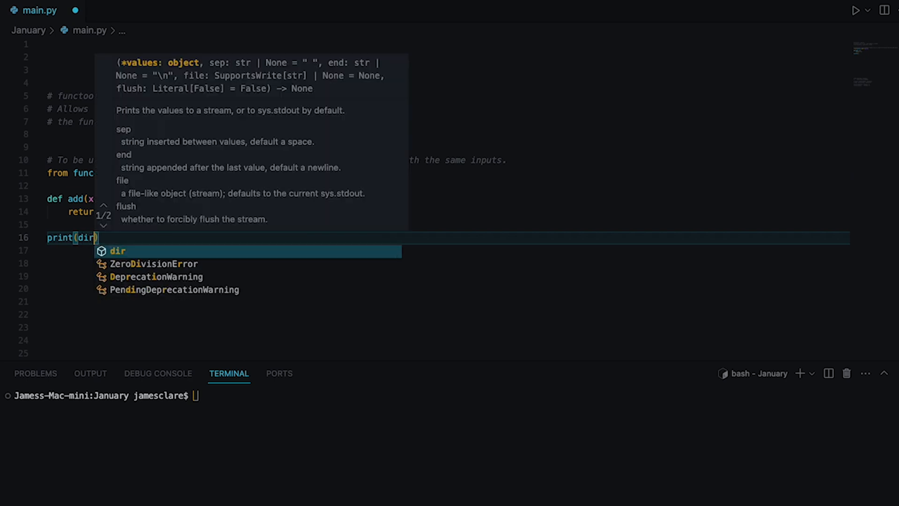
pyautogui.write('partial')
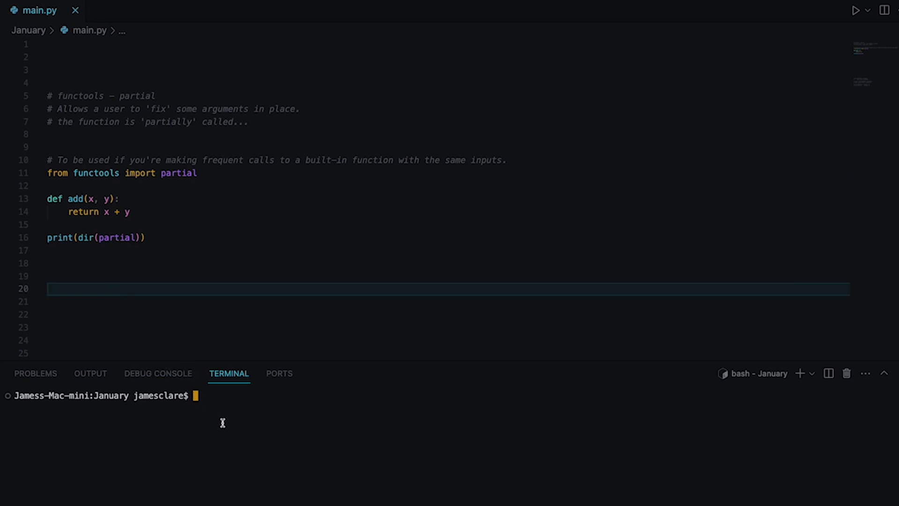
# Run python3 main.py and highlight the func and args attributes in the output.
pyautogui.write('python3 main.py')
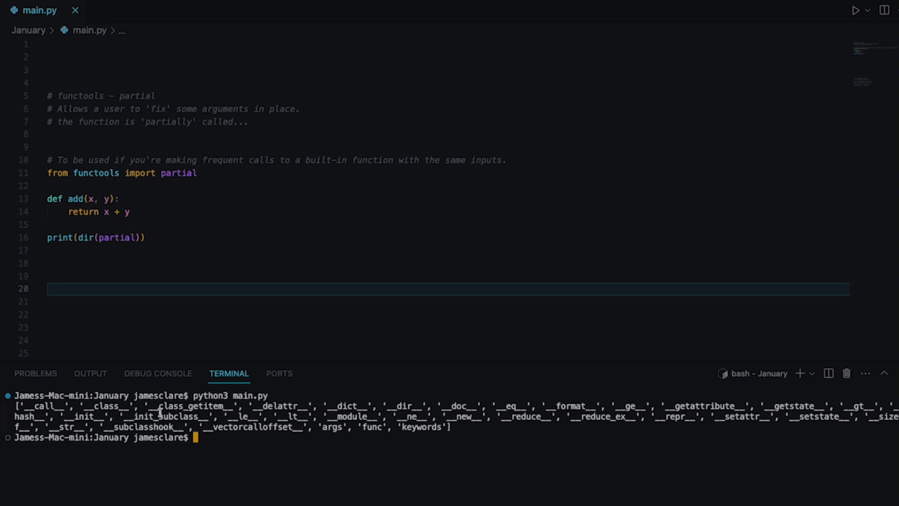
pyautogui.moveTo(318, 429)
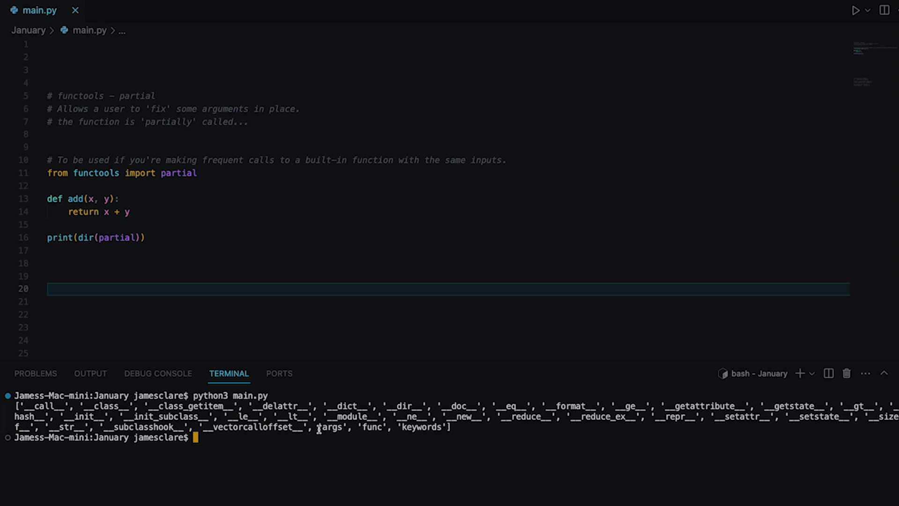
pyautogui.moveTo(317, 427); pyautogui.dragTo(452, 426)
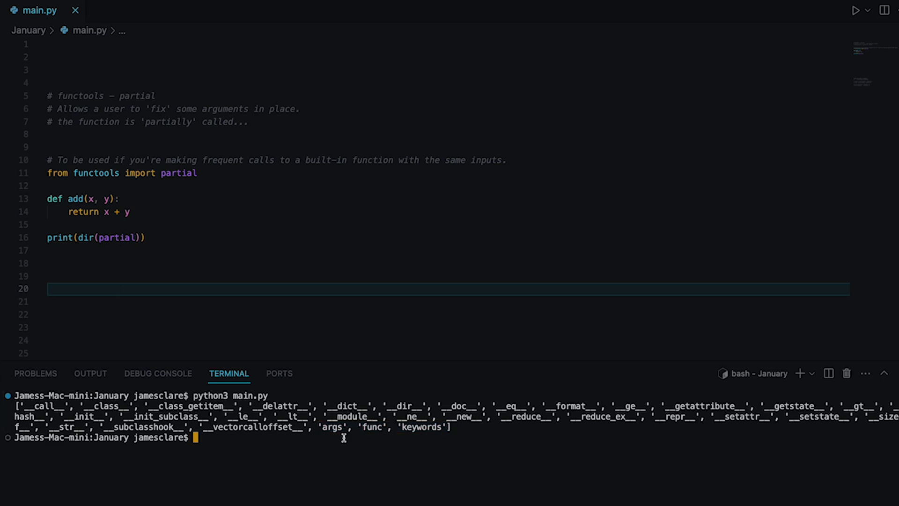
pyautogui.moveTo(377, 438)
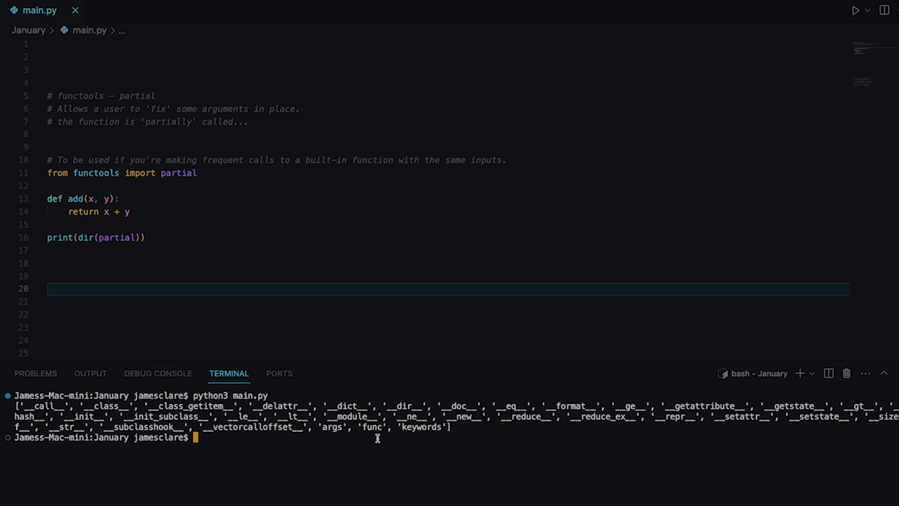
pyautogui.moveTo(380, 430)
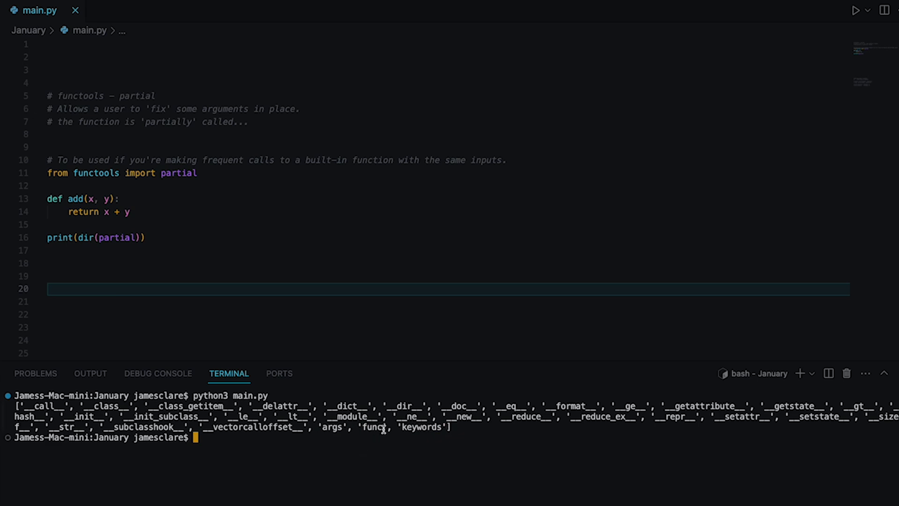
pyautogui.doubleClick(372, 427)
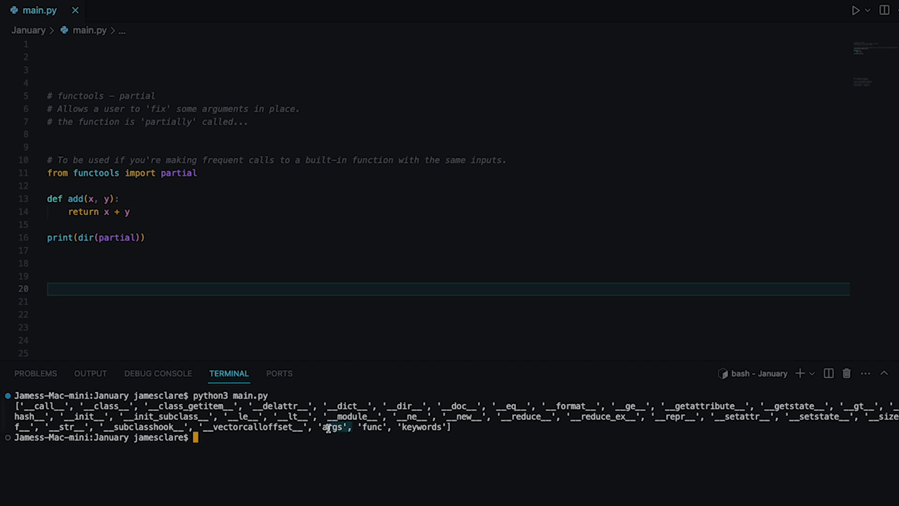
pyautogui.moveTo(322, 426); pyautogui.dragTo(385, 427)
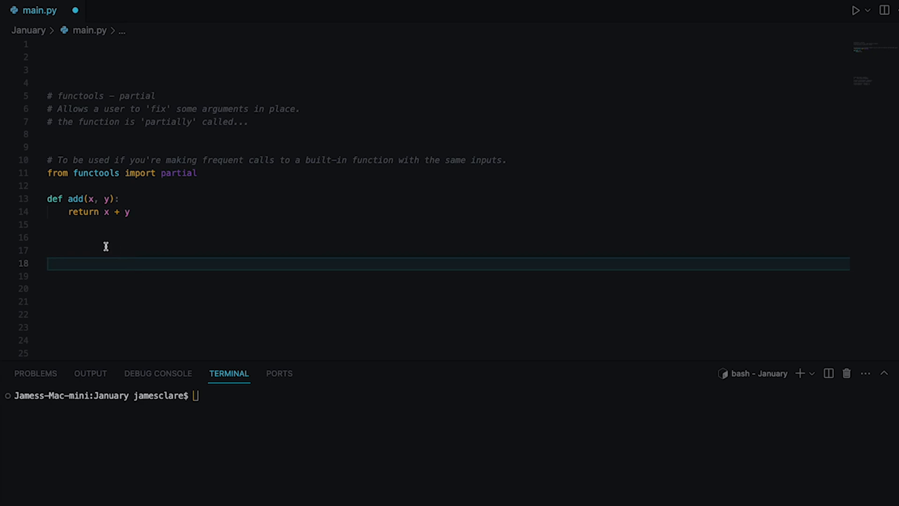
# Create partial_add = partial(add, x=10).
pyautogui.write('partial_a')
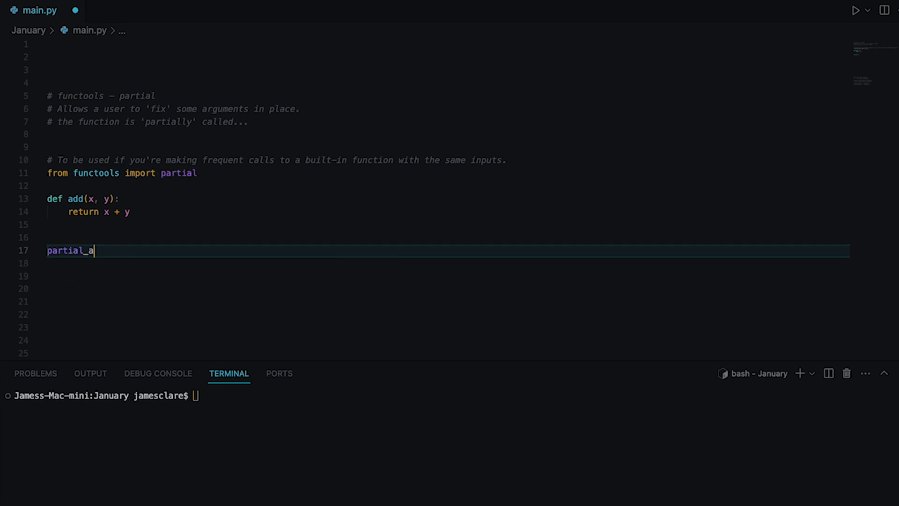
pyautogui.write('dd = pa')
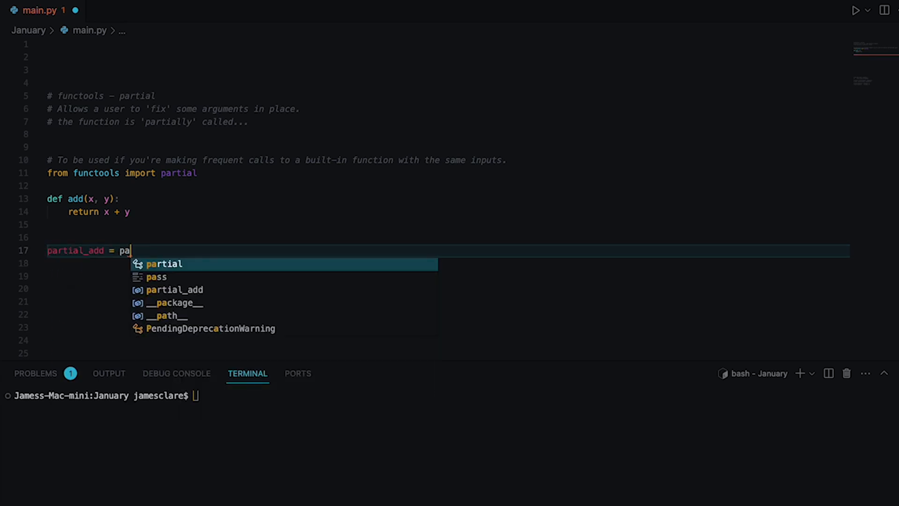
pyautogui.press('Tab')
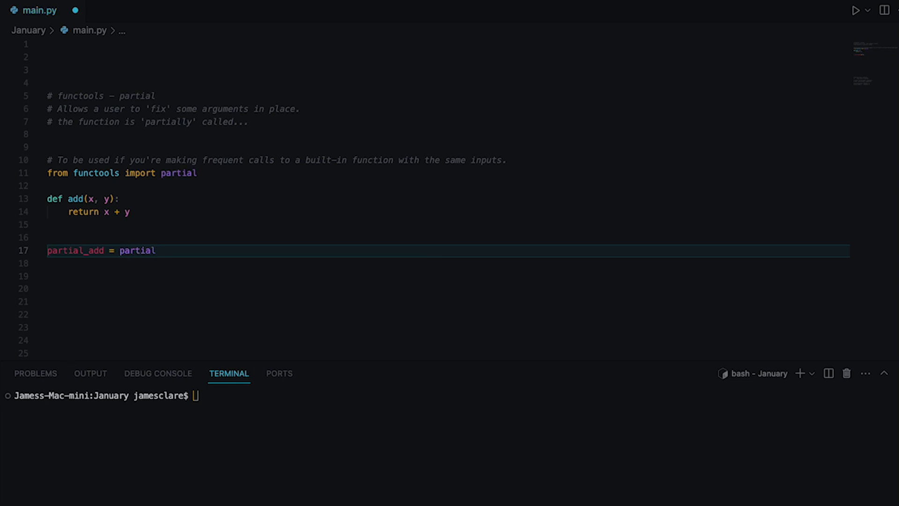
pyautogui.write('()')
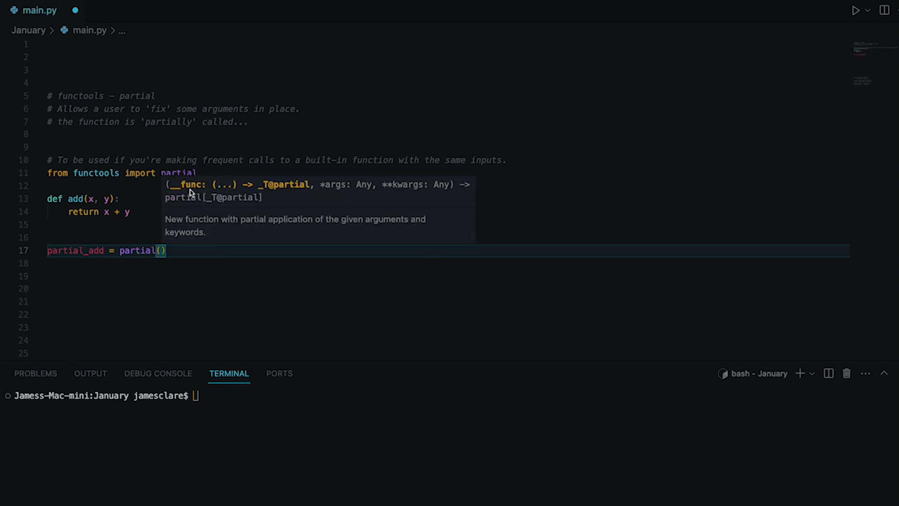
pyautogui.moveTo(199, 197)
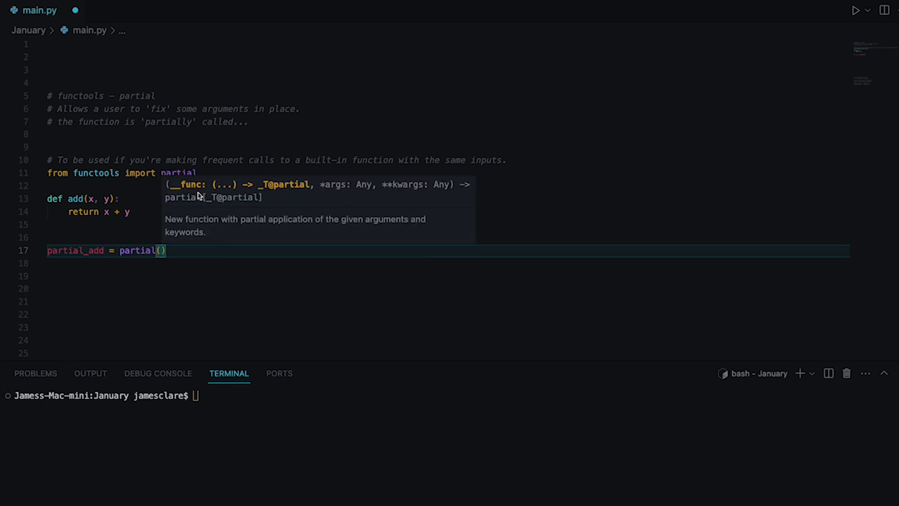
pyautogui.click(73, 198)
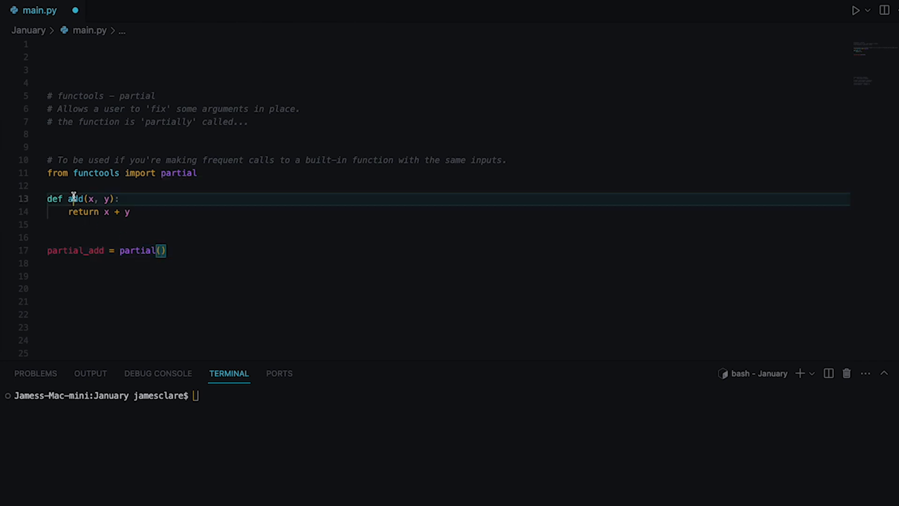
pyautogui.write('add')
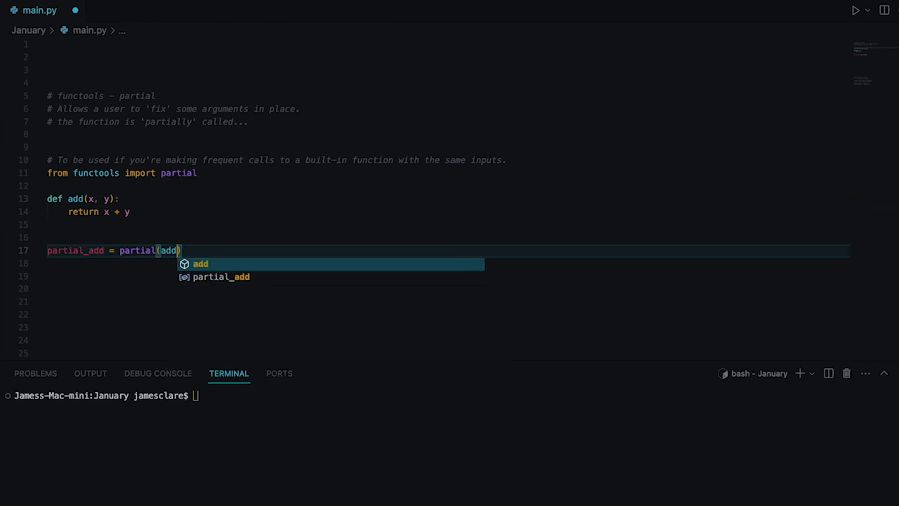
pyautogui.write(',')
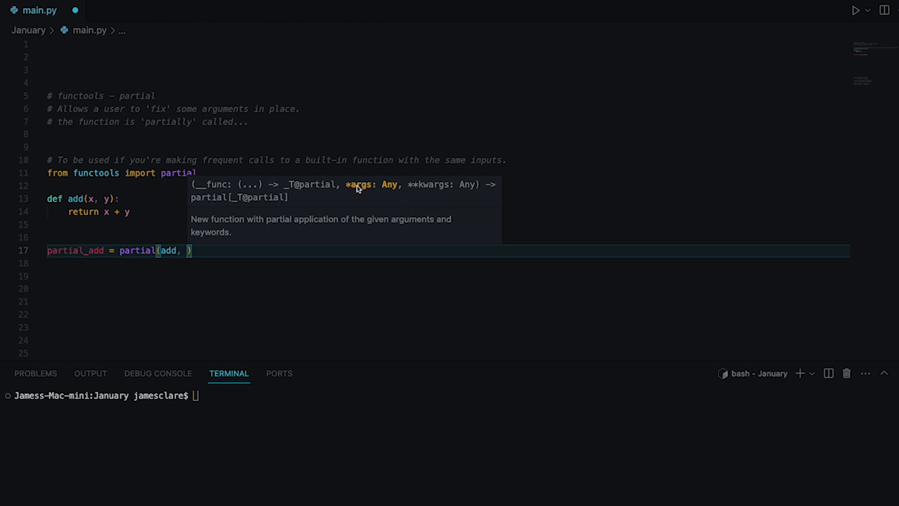
pyautogui.moveTo(240, 247)
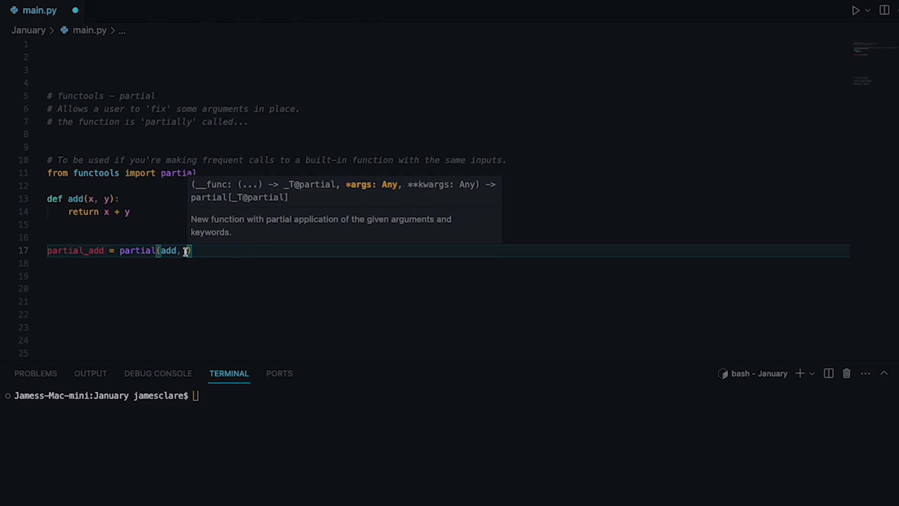
pyautogui.write('x=10')
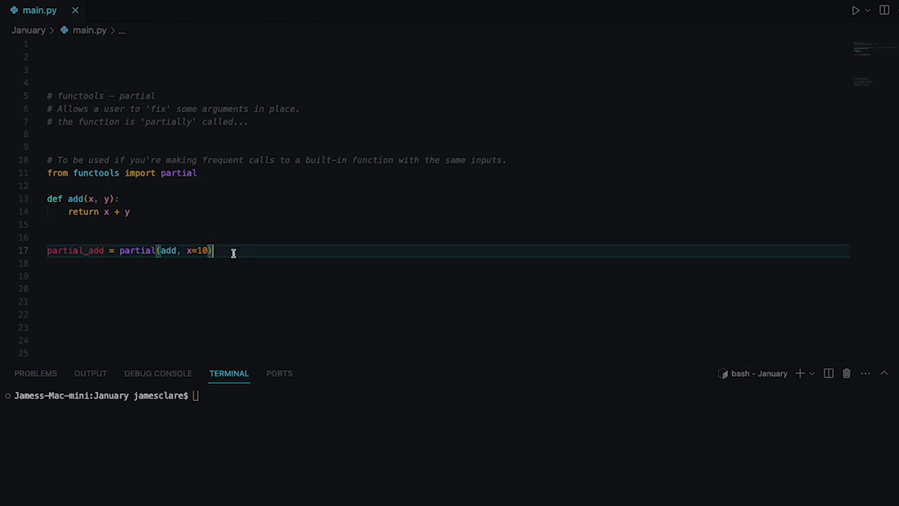
# Print partial_add's func, args and keywords, then print(add), and type python3 main.py.
pyautogui.write('print(')
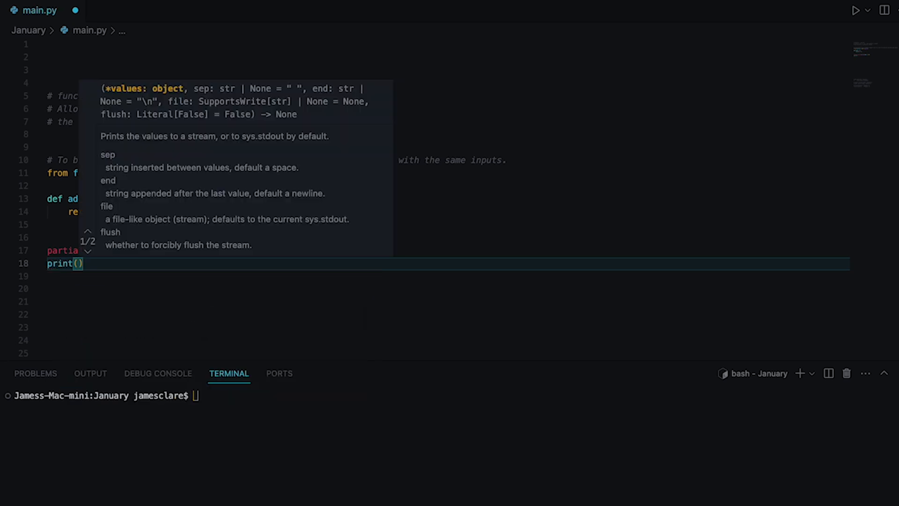
pyautogui.write('par')
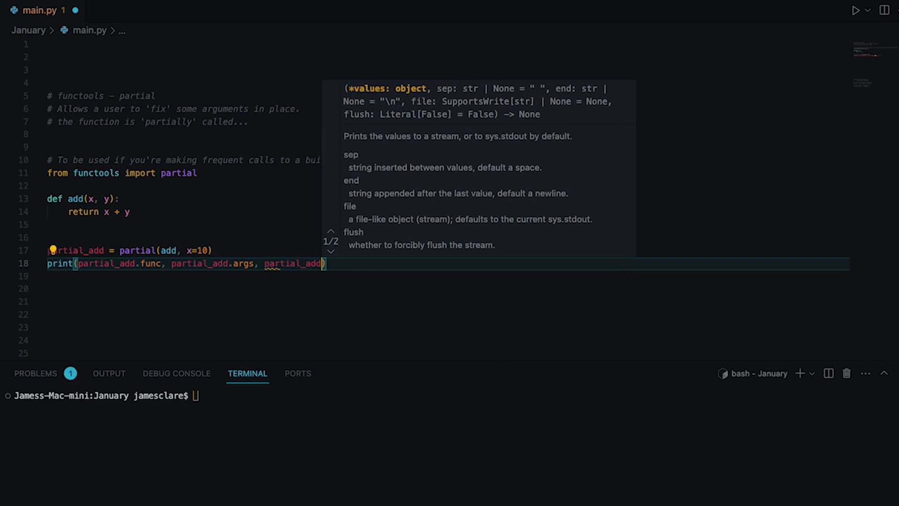
pyautogui.write('keywords')
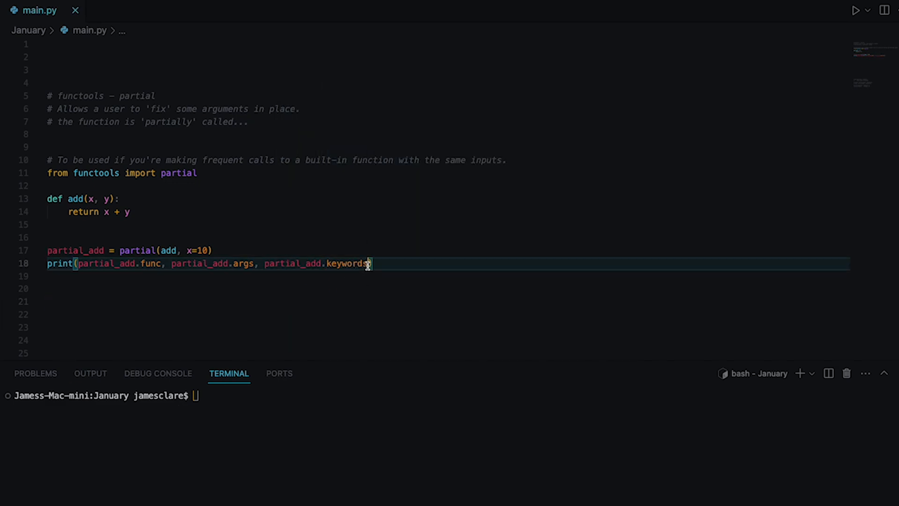
pyautogui.write('print')
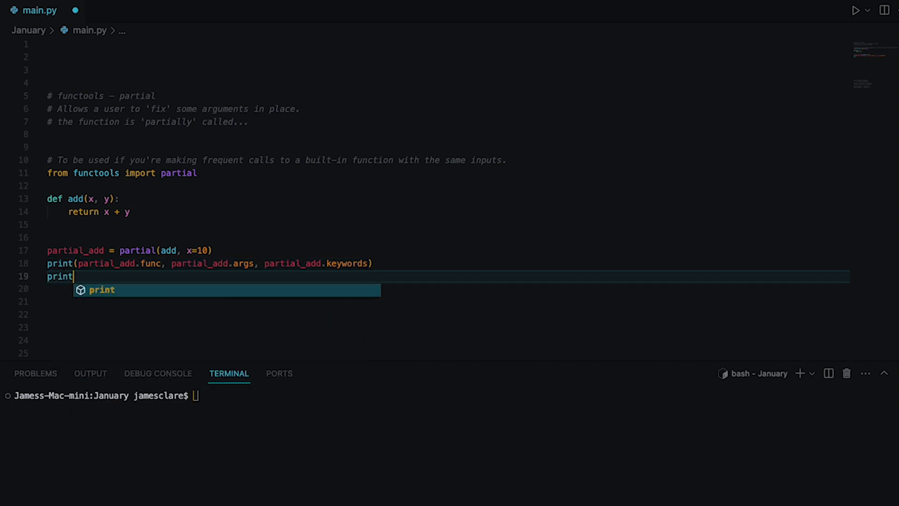
pyautogui.write('(add')
pyautogui.click(449, 396)
pyautogui.write('python3 main.py')
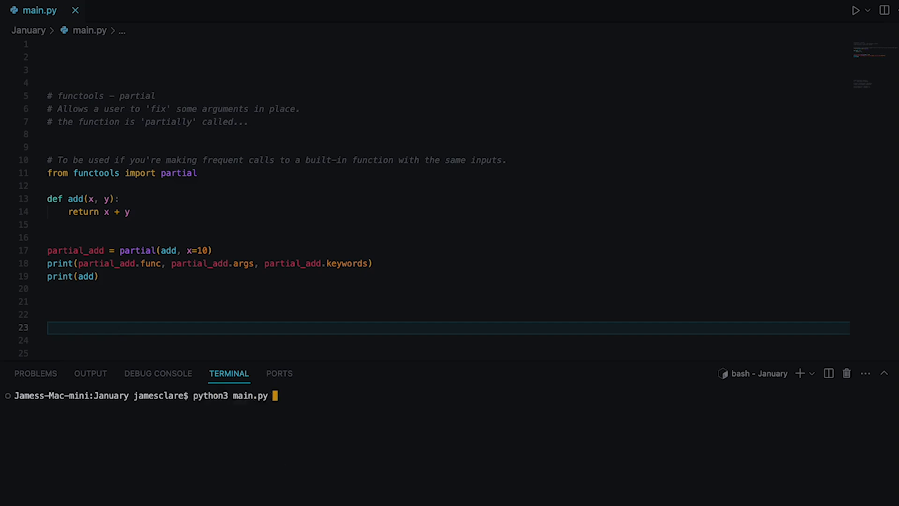
# Run python3 main.py and highlight every occurrence of add in the editor.
pyautogui.press('Enter')
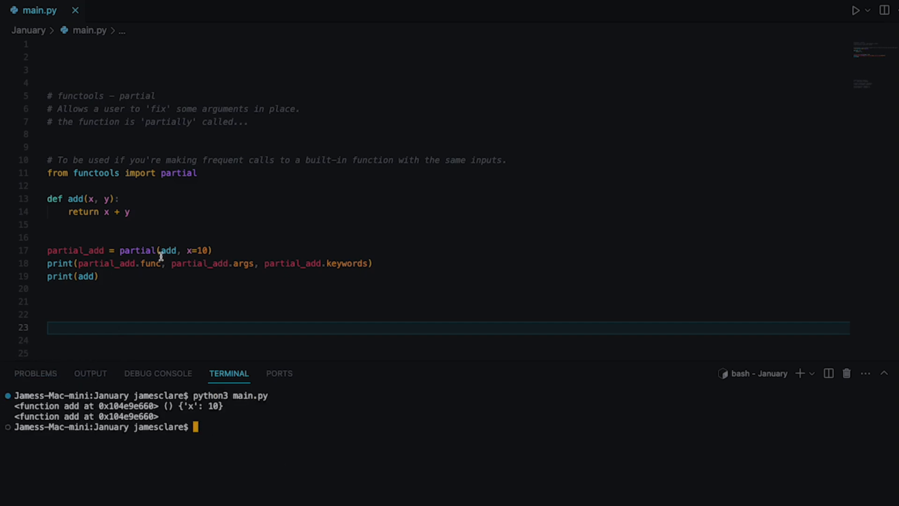
pyautogui.moveTo(78, 264); pyautogui.dragTo(164, 263)
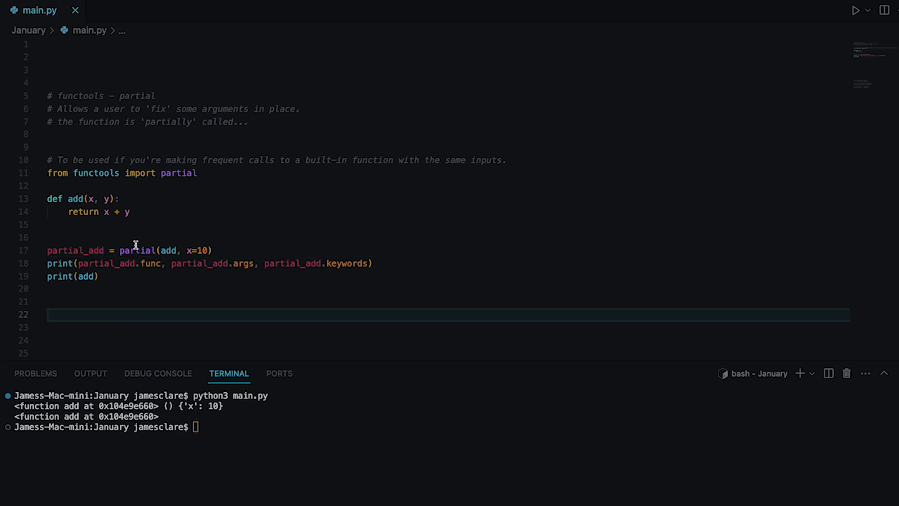
pyautogui.moveTo(155, 262)
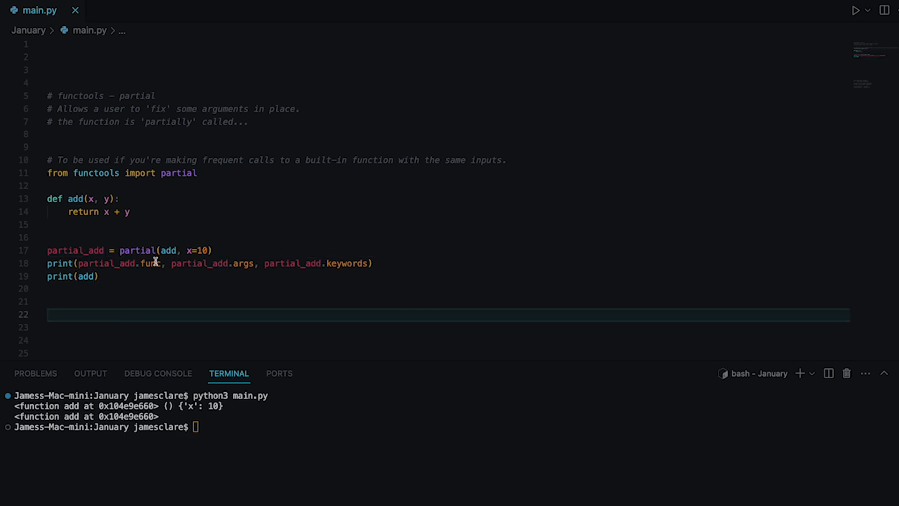
pyautogui.doubleClick(120, 263)
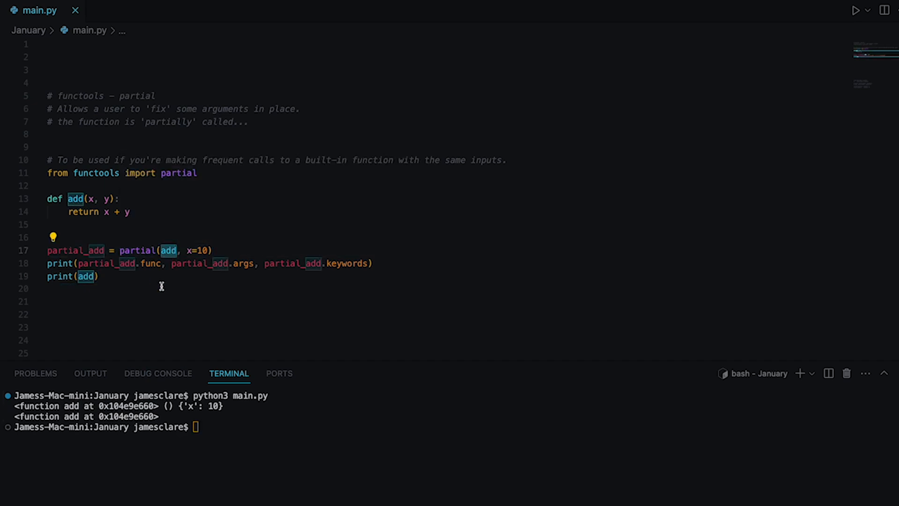
pyautogui.moveTo(171, 250)
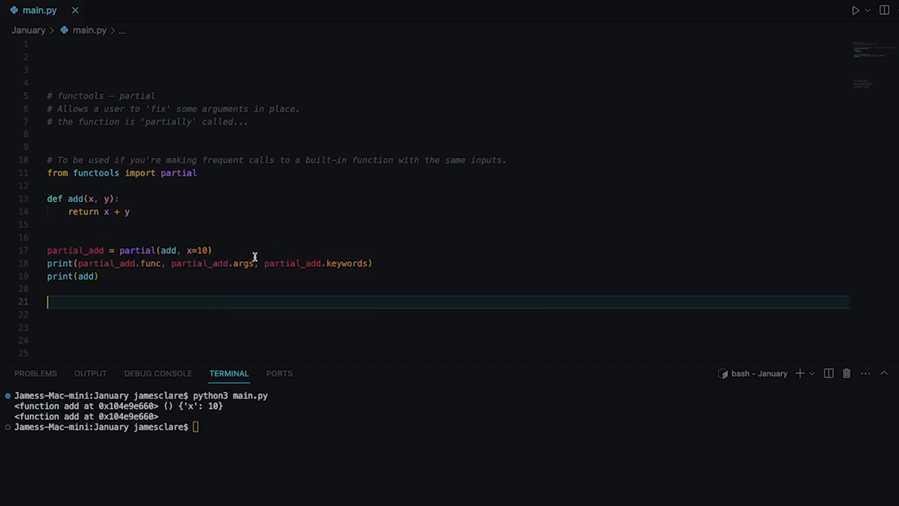
# Remove x= so 10 is passed positionally, rerun main.py, and return to the editor.
pyautogui.doubleClick(215, 263)
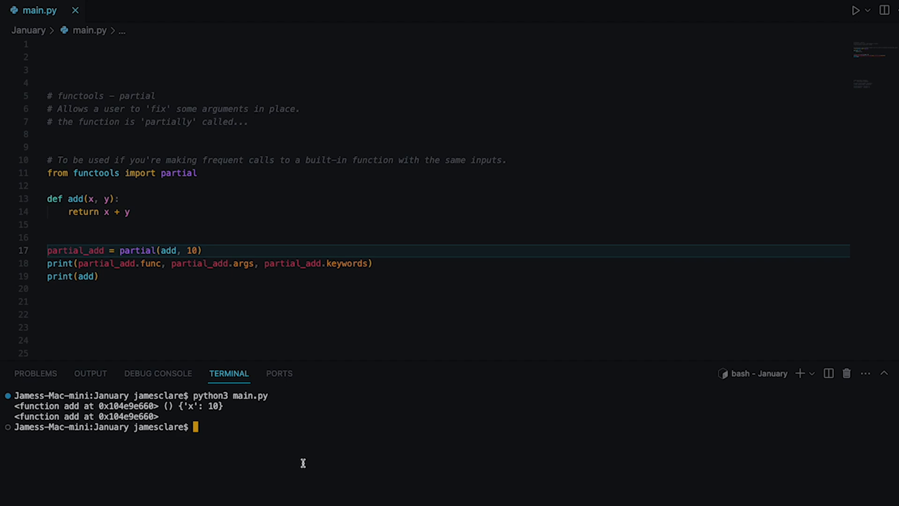
pyautogui.write('python3 main.py')
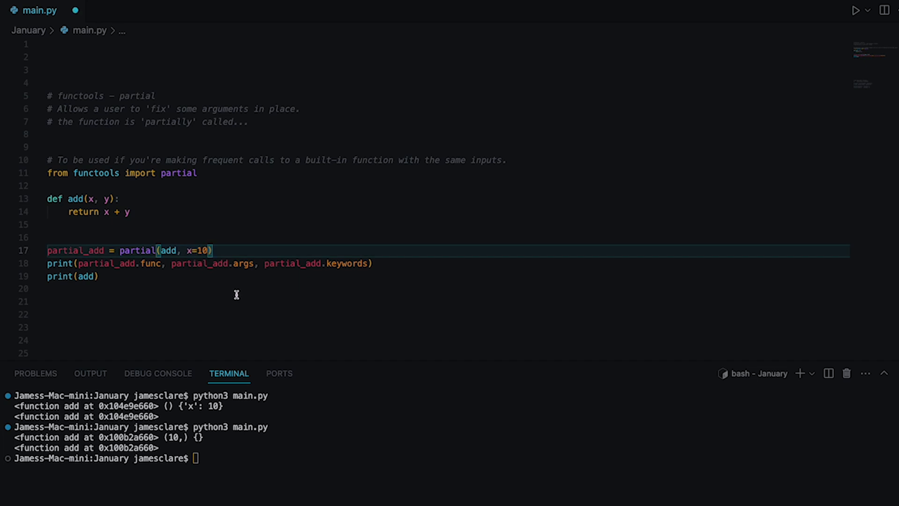
pyautogui.click(235, 301)
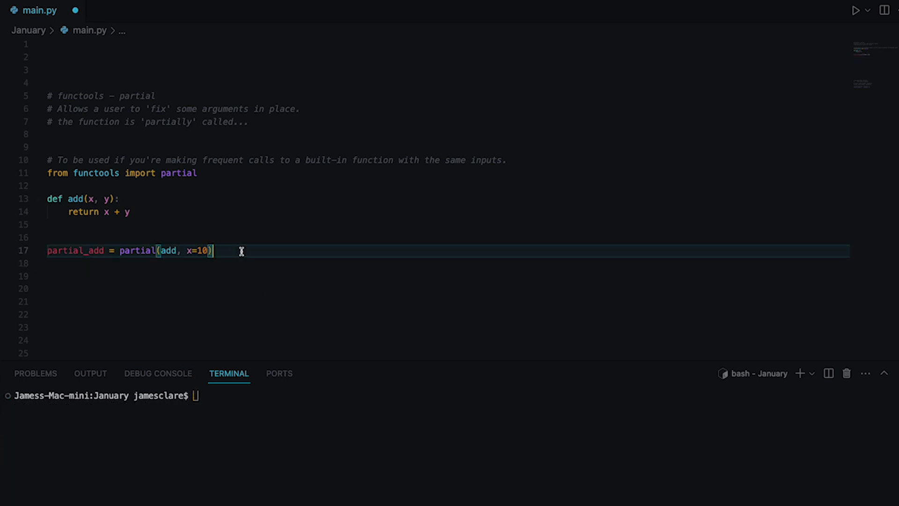
# Add result = partial_add(y=100) with print(result) and run python3 main.py.
pyautogui.write('result =')
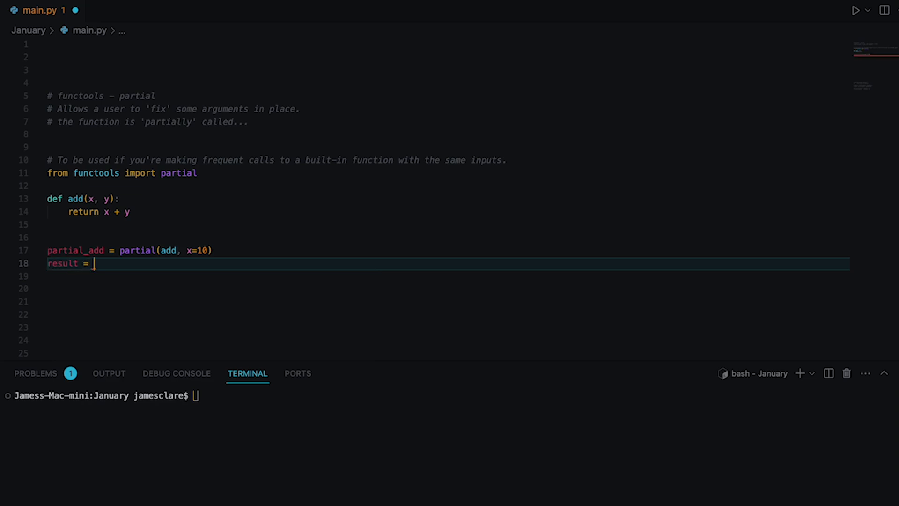
pyautogui.write('partial_add(')
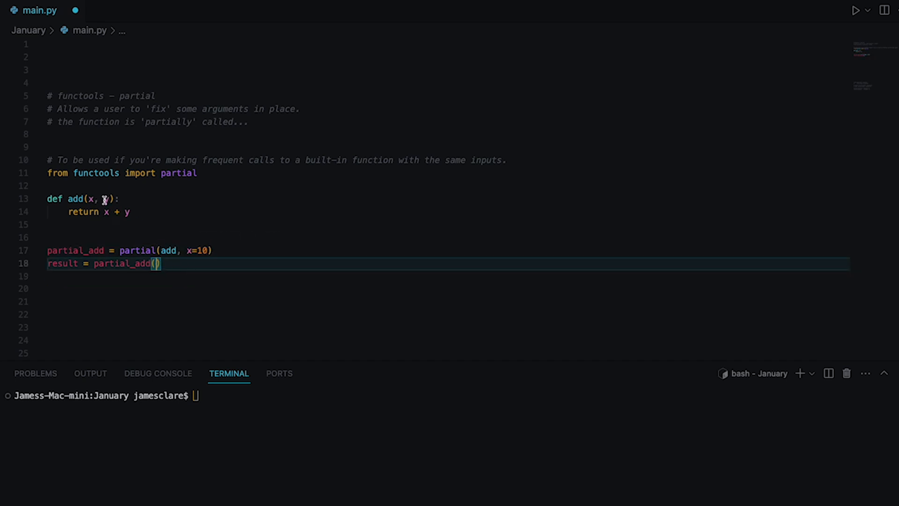
pyautogui.write('y=')
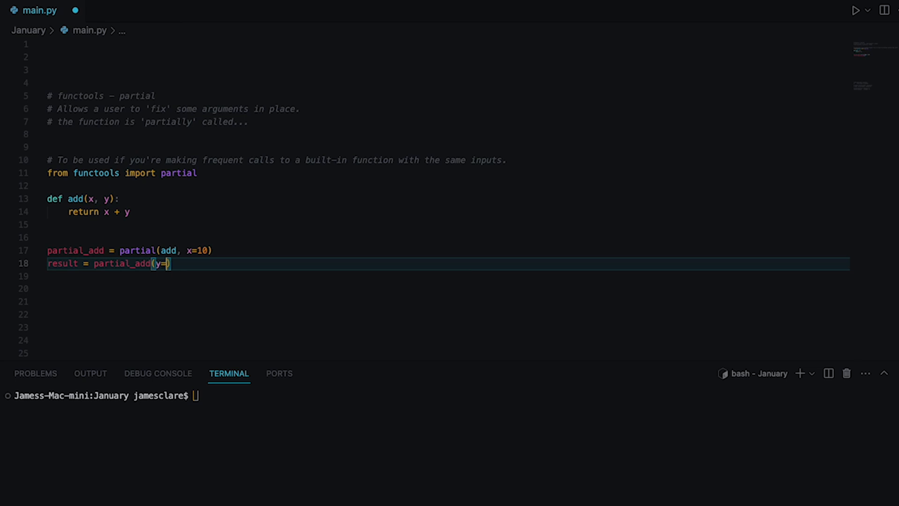
pyautogui.write('100)')
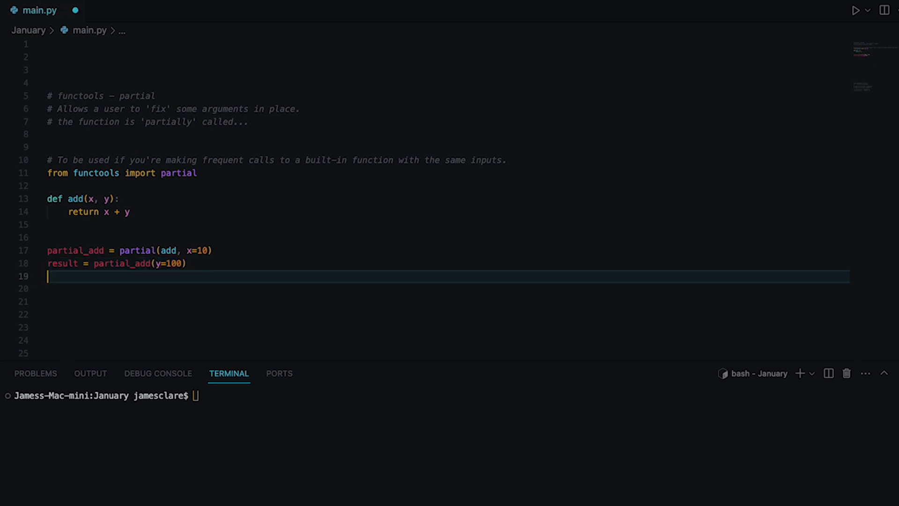
pyautogui.write('print(result)')
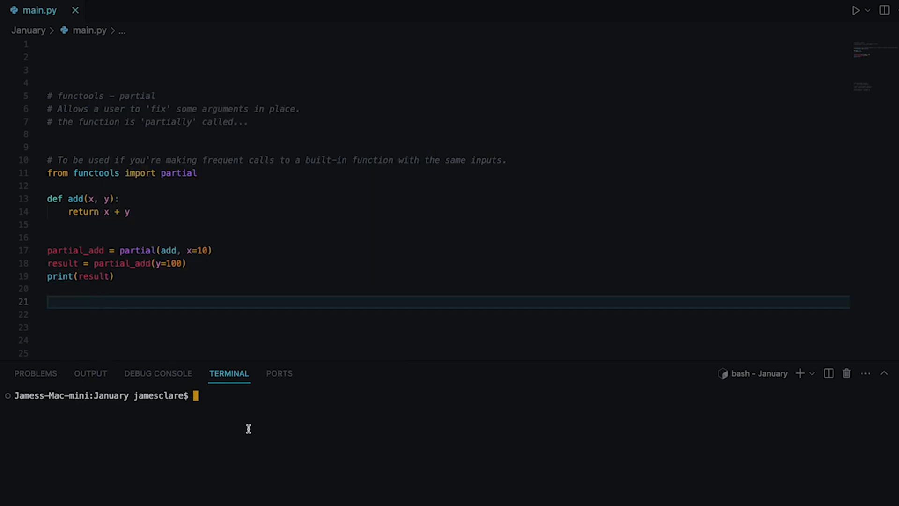
pyautogui.write('python3 main.py')
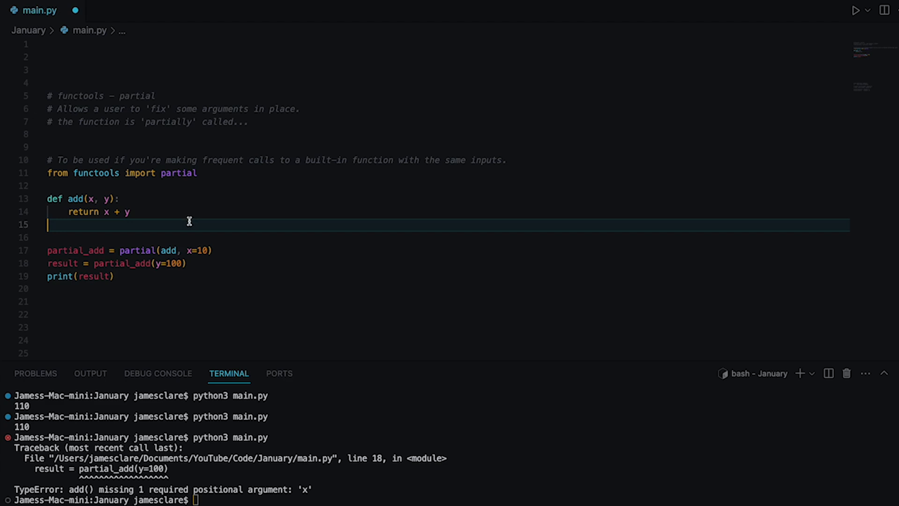
# Clear the terminal and reduce the code to a bare partial_add(y=100) call.
pyautogui.write('cle')
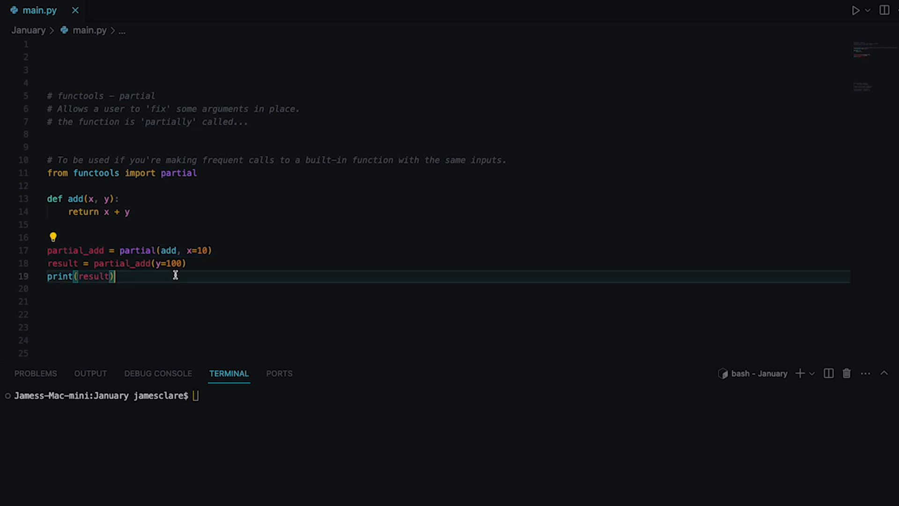
pyautogui.click(90, 199)
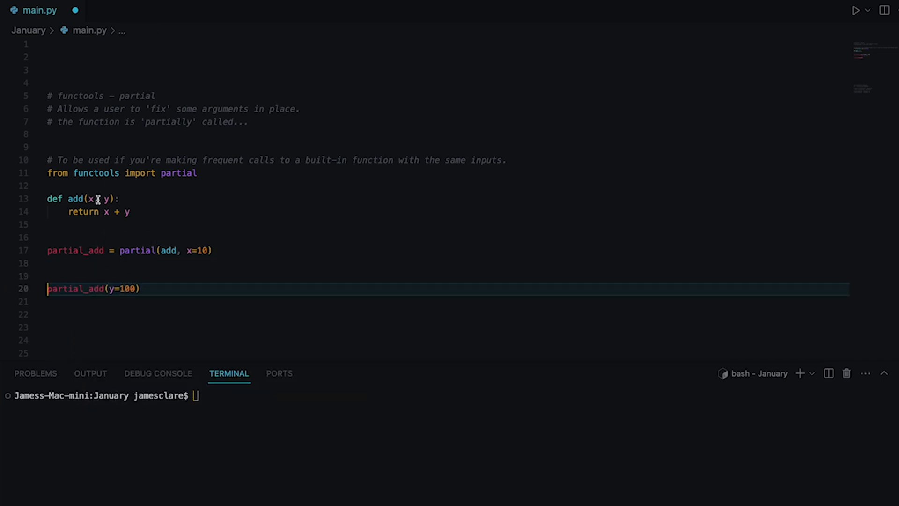
# Loop i over range(3,9) printing partial_add(y=i), and run python3 main.py.
pyautogui.click(97, 199)
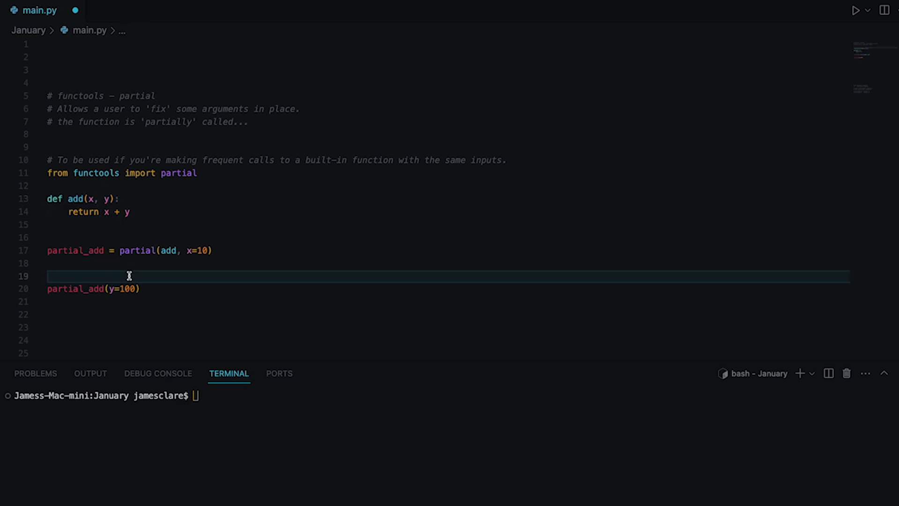
pyautogui.write('for i in range(')
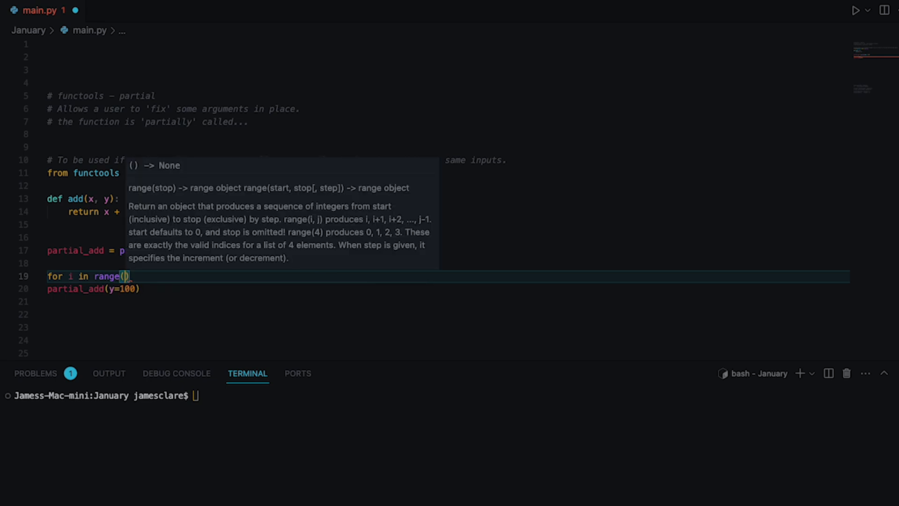
pyautogui.write('3,9')
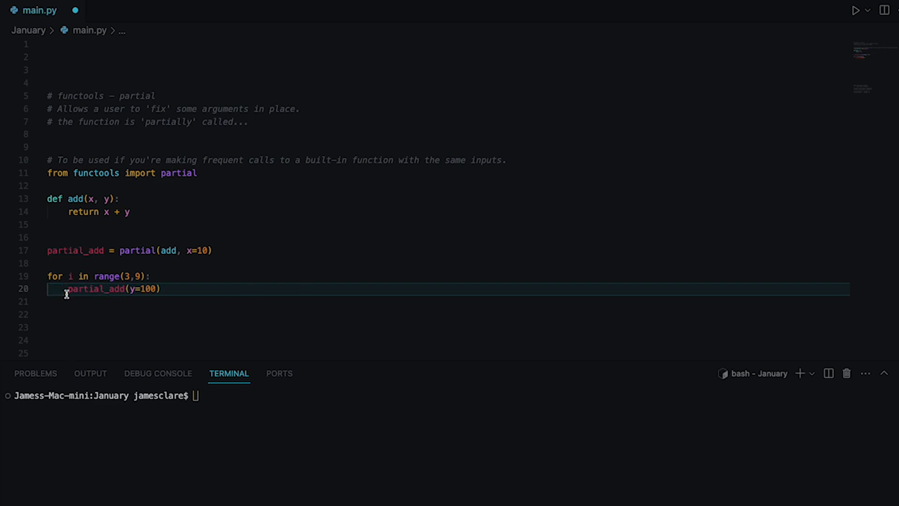
pyautogui.write('print(')
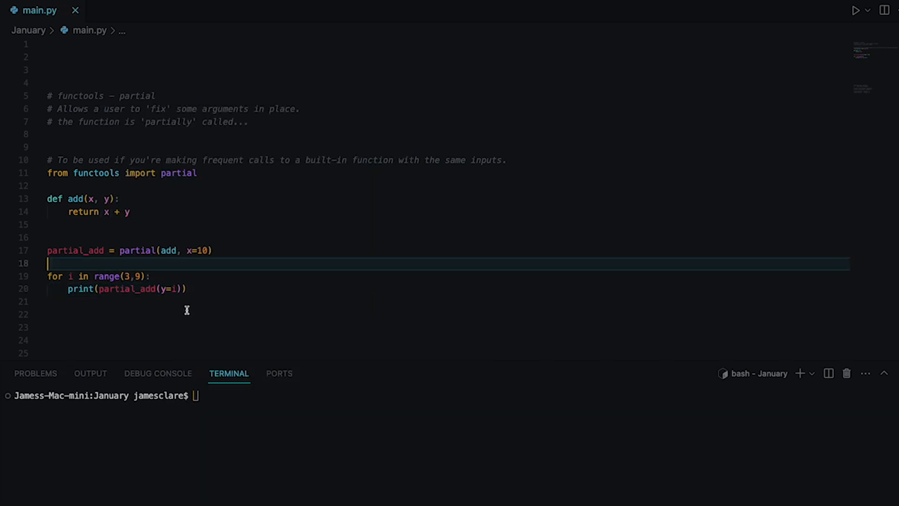
pyautogui.write('python3 main.py')
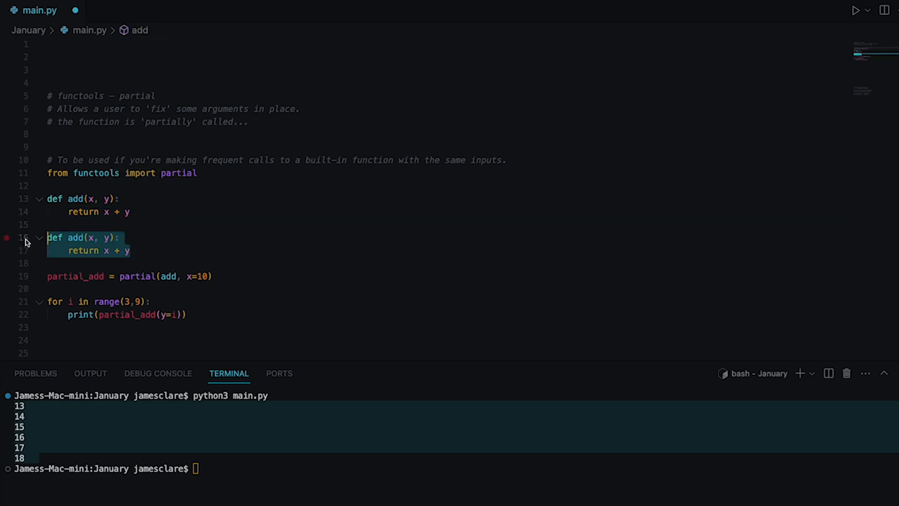
# Remove the duplicate add function block and click back into the editor.
pyautogui.press('cmd+/')
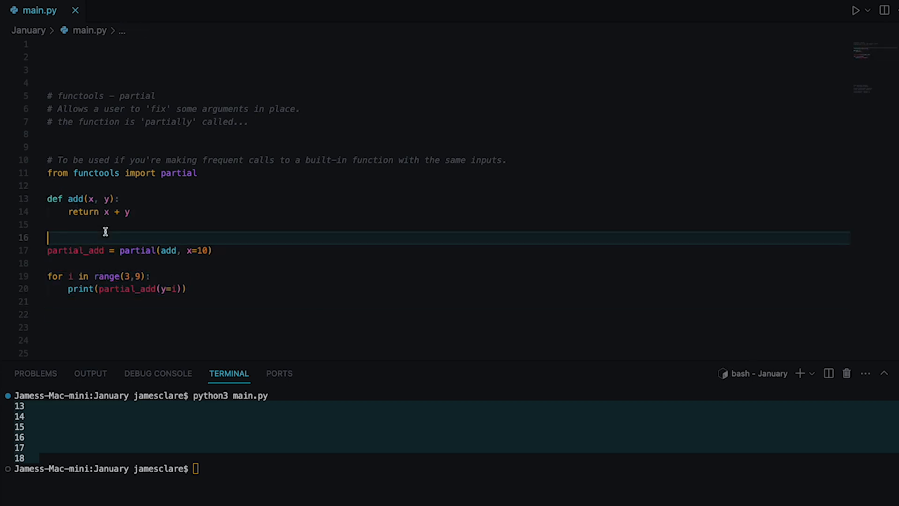
pyautogui.moveTo(125, 234)
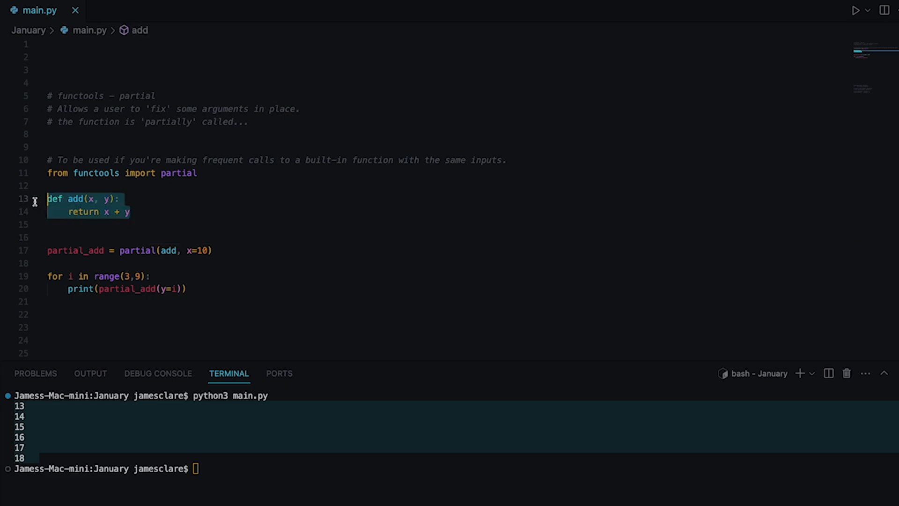
pyautogui.click(110, 199)
pyautogui.write('# pow(base, exp)')
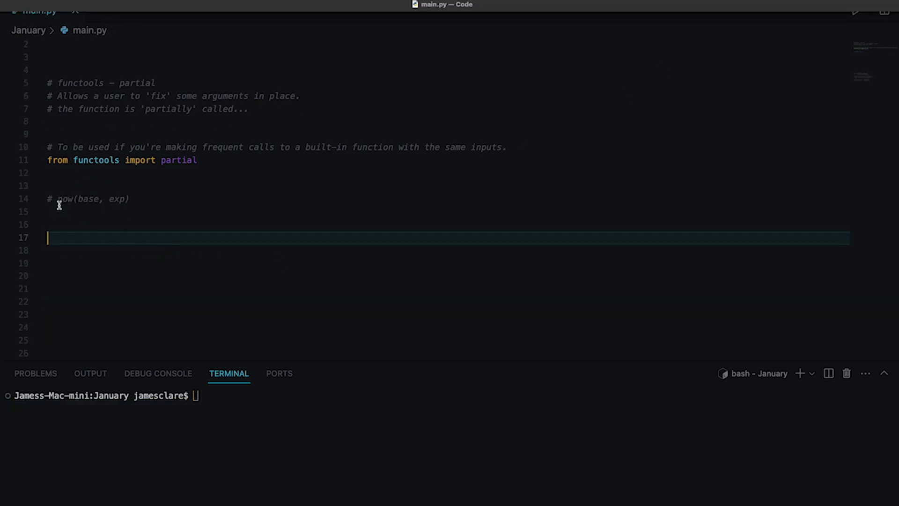
# Add print(pow(10,3)) below the pow comment.
pyautogui.click(130, 199)
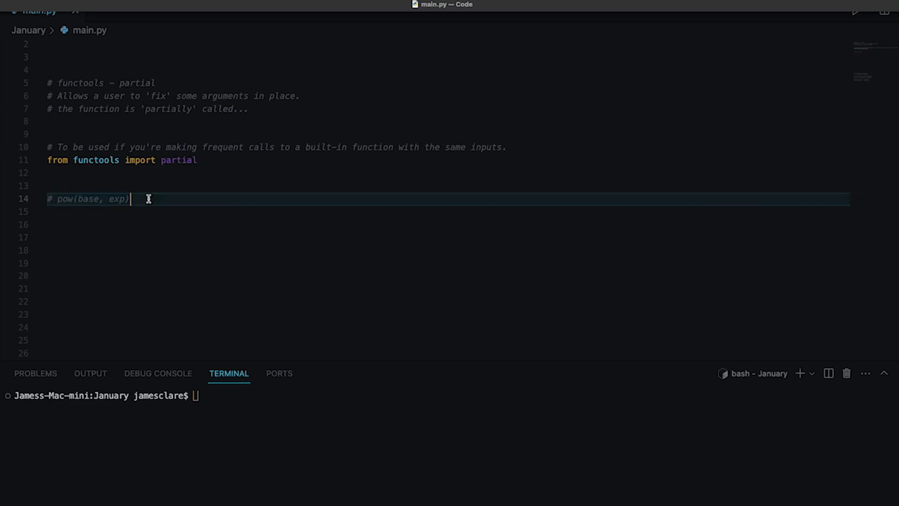
pyautogui.write('pow()')
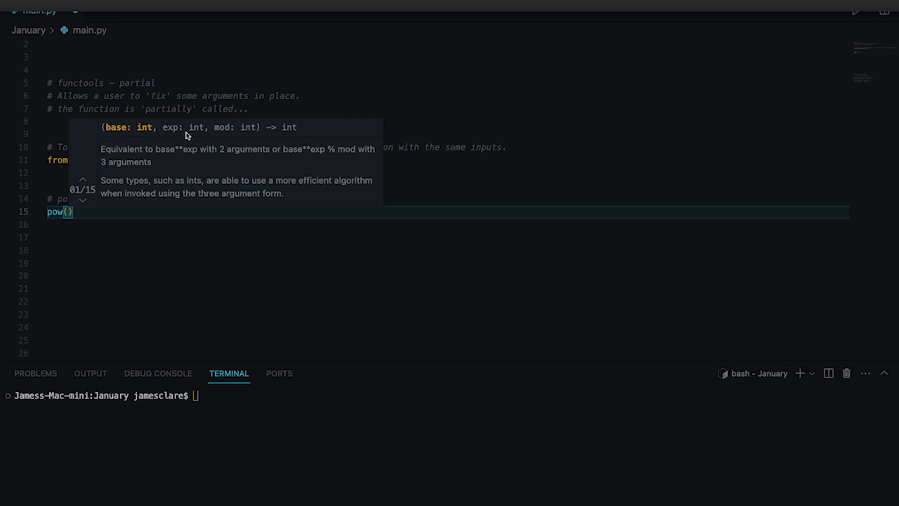
pyautogui.moveTo(218, 132)
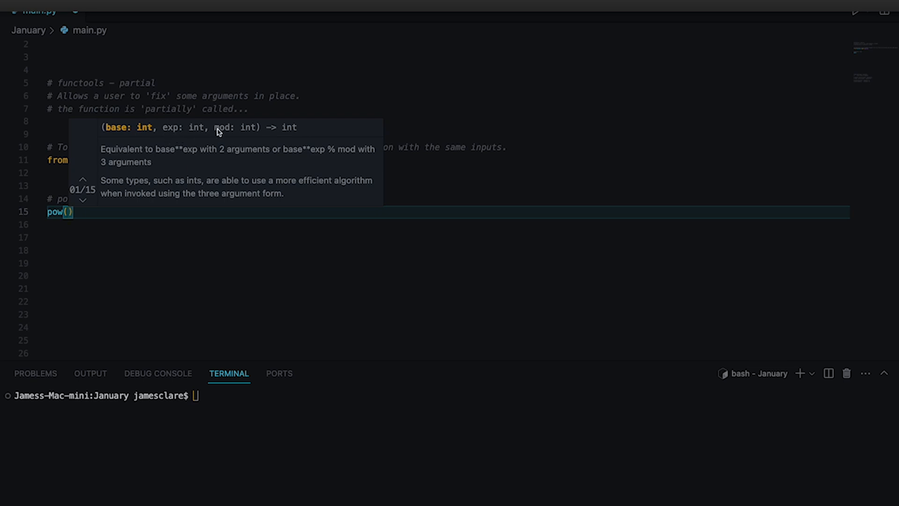
pyautogui.moveTo(115, 136)
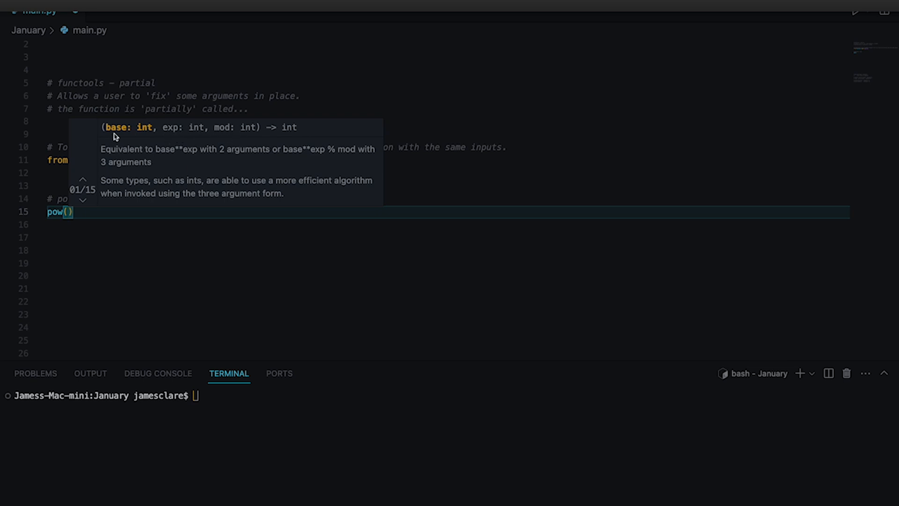
pyautogui.moveTo(136, 209)
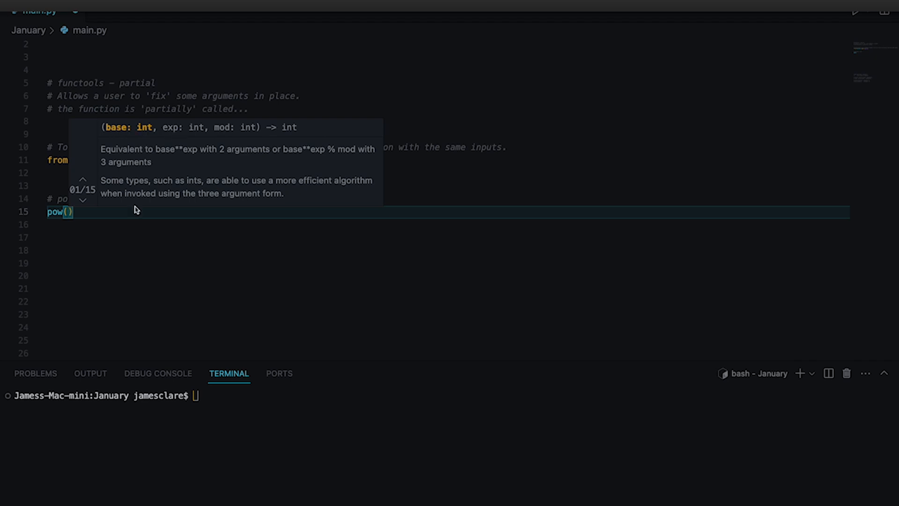
pyautogui.moveTo(117, 156)
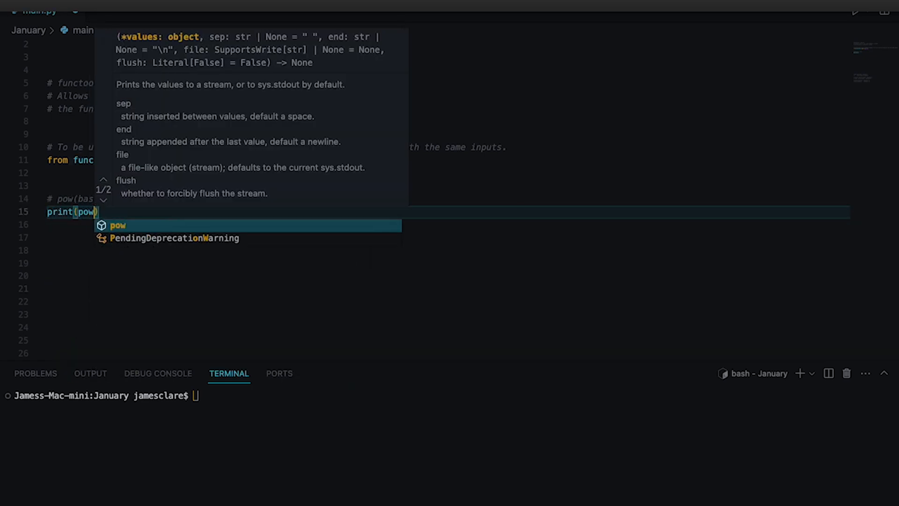
pyautogui.write('10,3')
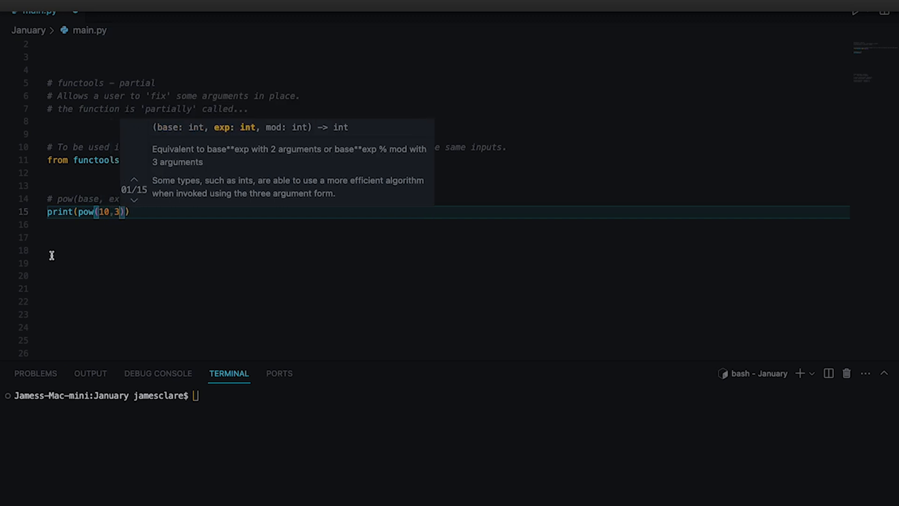
# Clear the terminal and change the call to pow(base=10, exp=2).
pyautogui.write('clear')
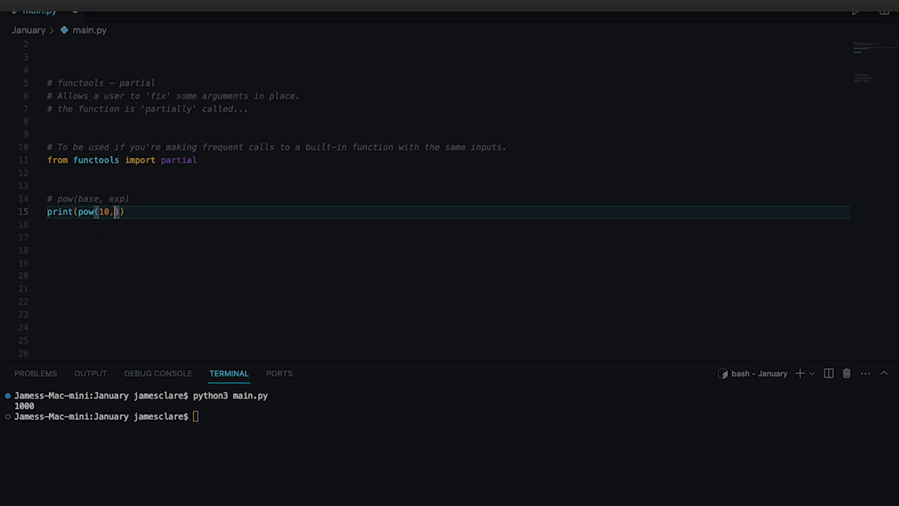
pyautogui.write('base=')
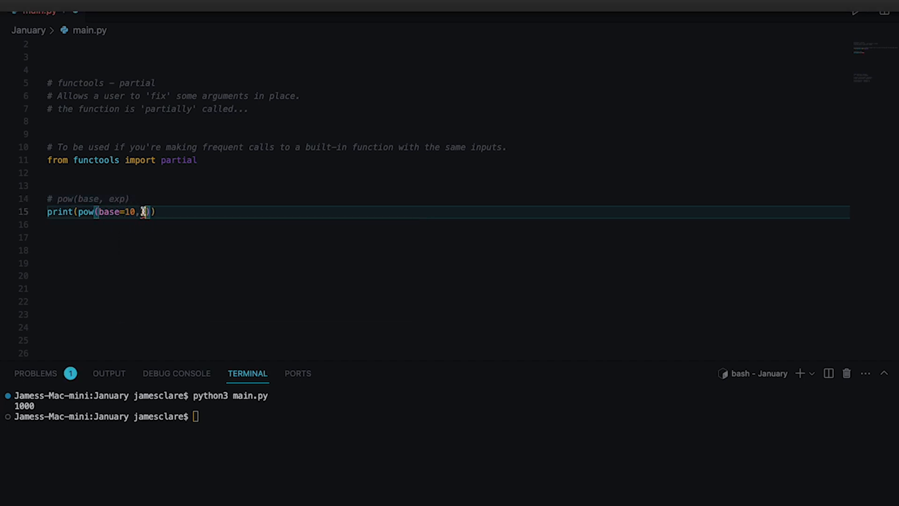
pyautogui.write('exp=2')
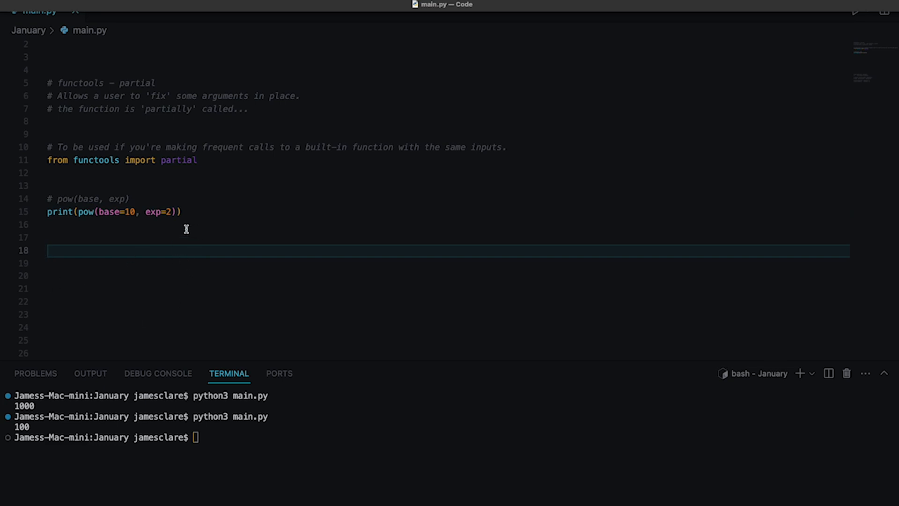
pyautogui.moveTo(189, 222)
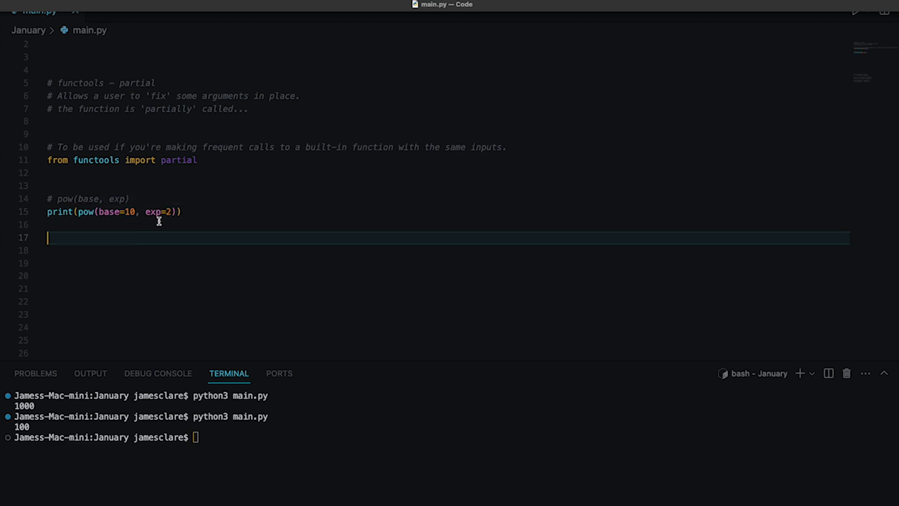
pyautogui.click(183, 212)
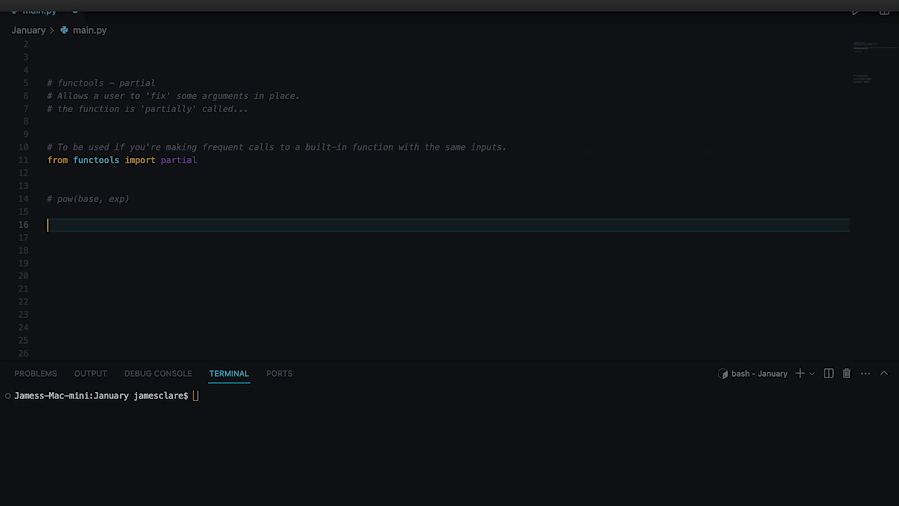
# Define partial_pow = partial(pow, base=15) and run python3 main.py, which prints nothing.
pyautogui.write('partial')
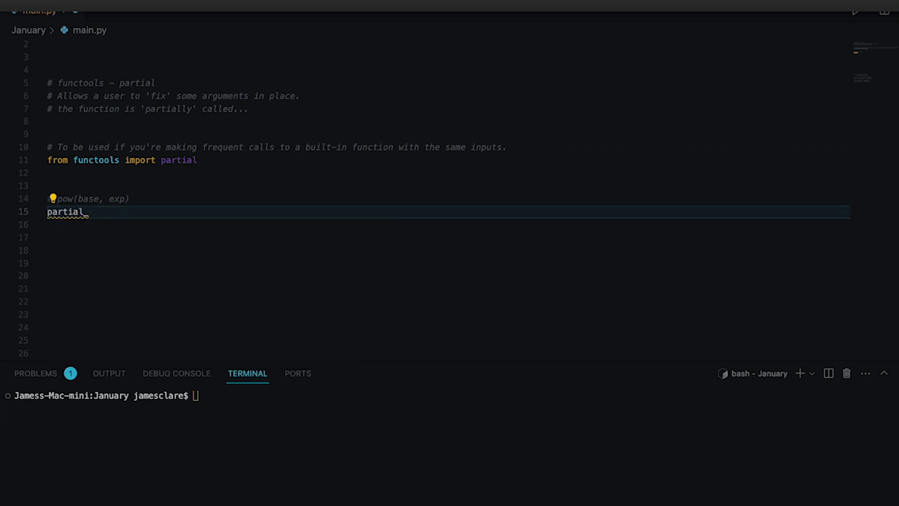
pyautogui.write('_pow =')
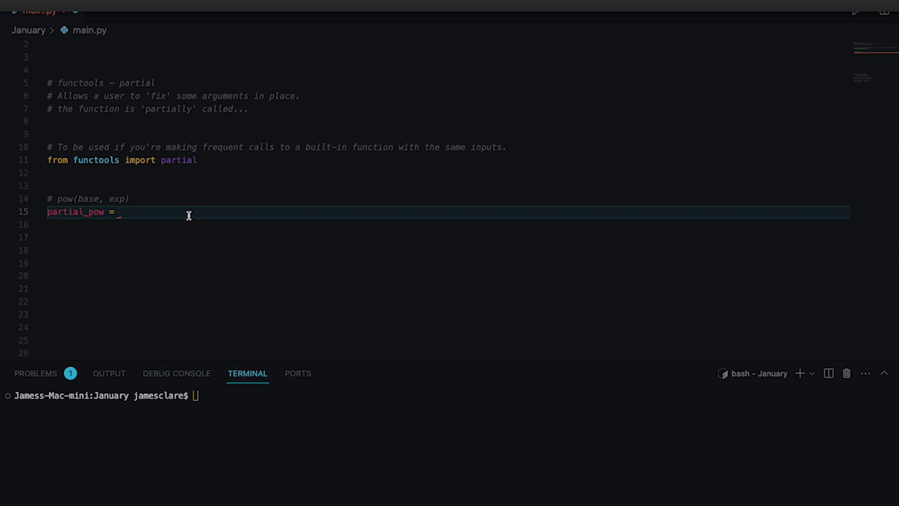
pyautogui.write('partial()')
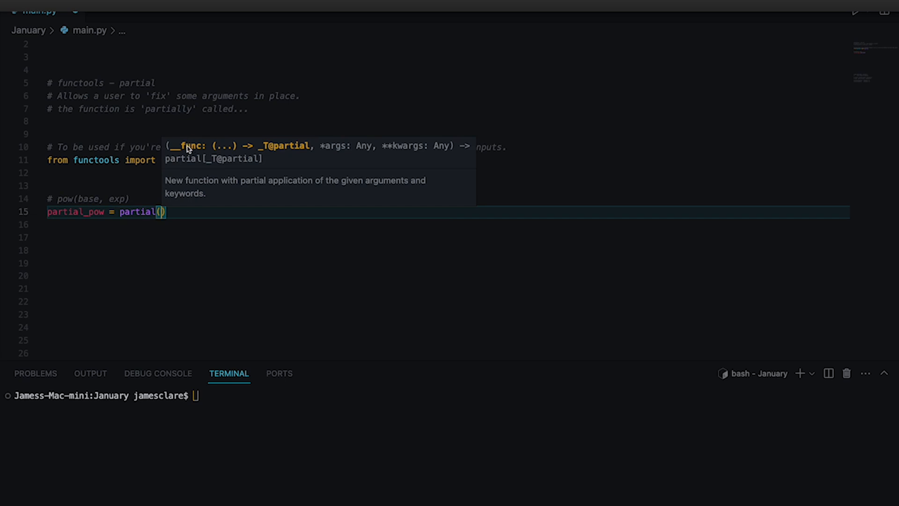
pyautogui.write('pow,')
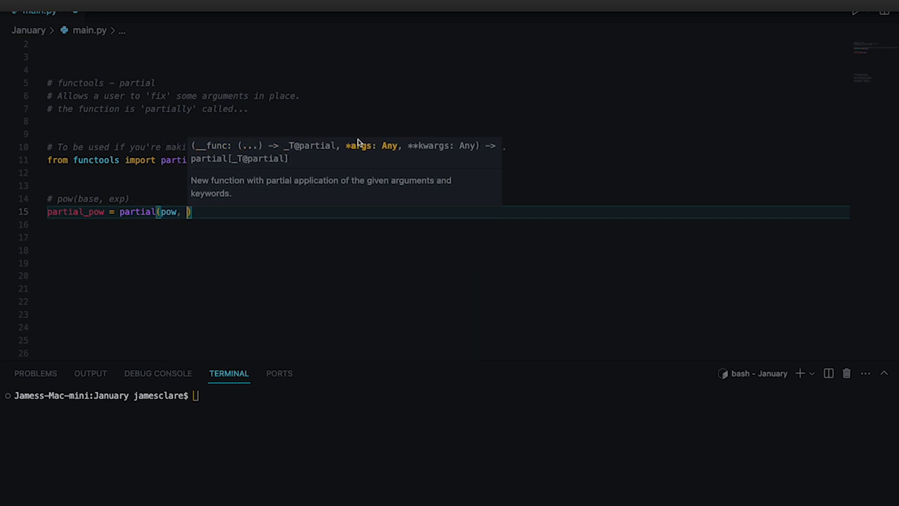
pyautogui.moveTo(429, 158)
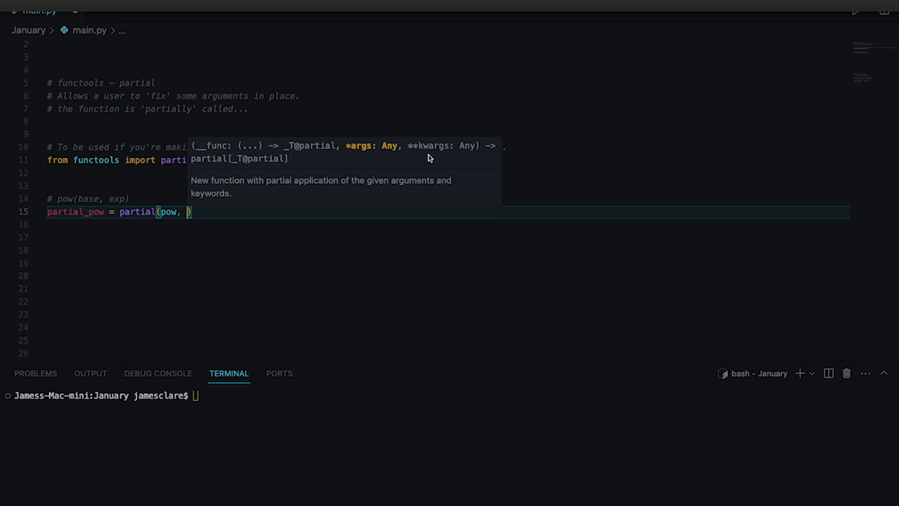
pyautogui.write('base')
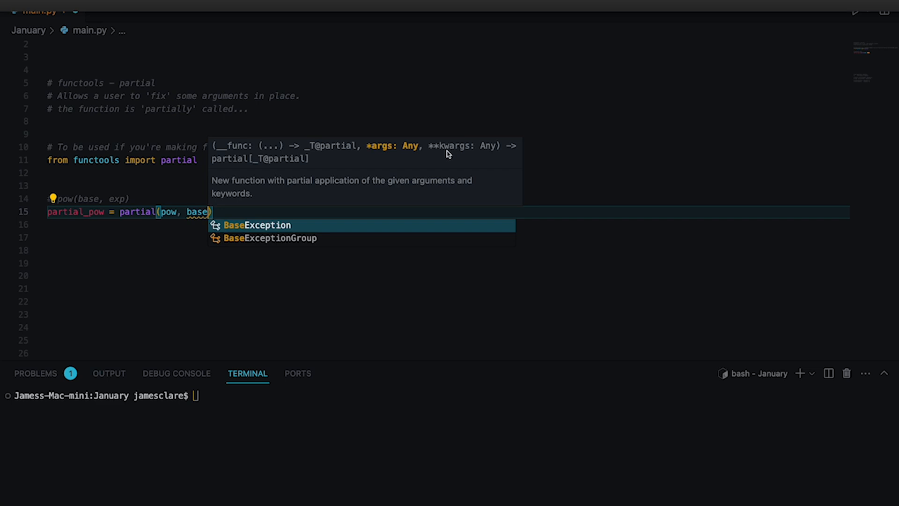
pyautogui.moveTo(454, 155)
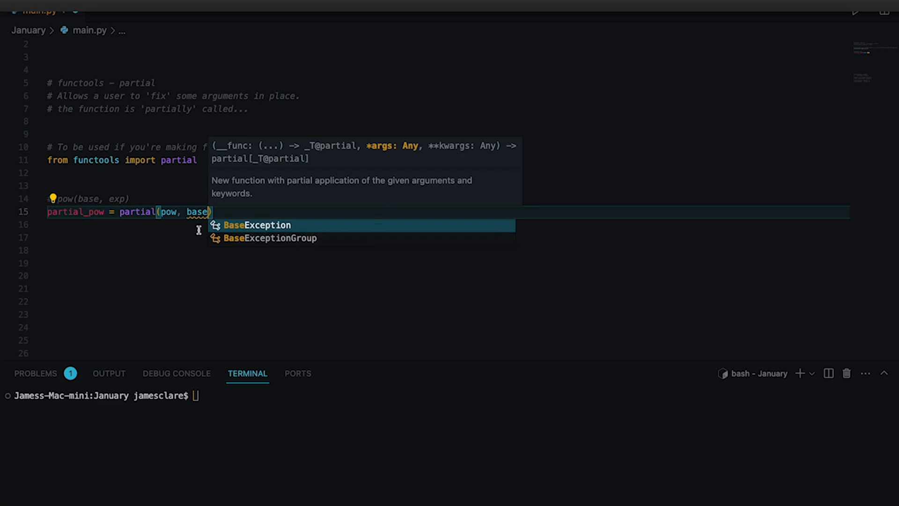
pyautogui.moveTo(136, 211)
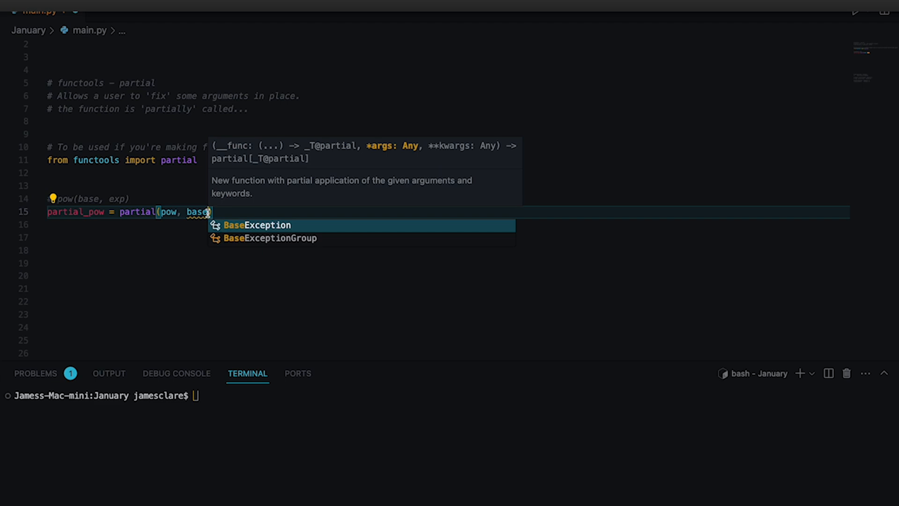
pyautogui.write('=')
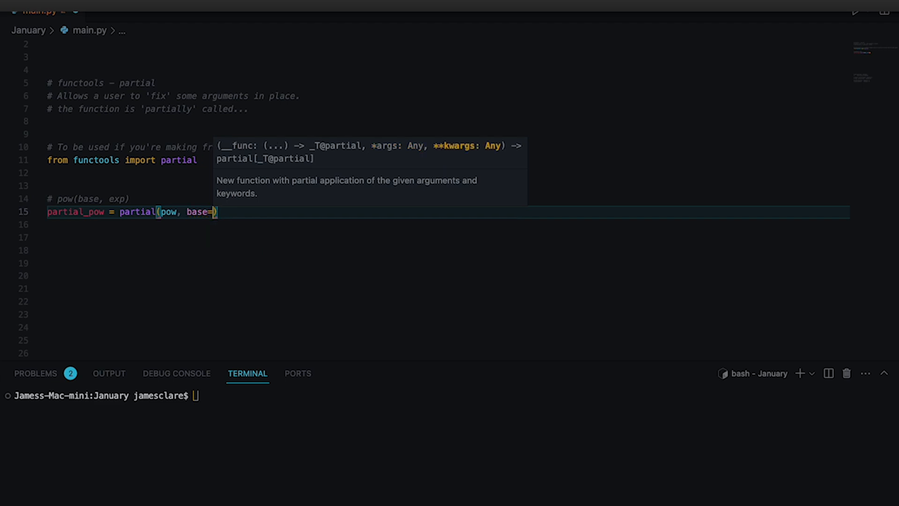
pyautogui.write('10')
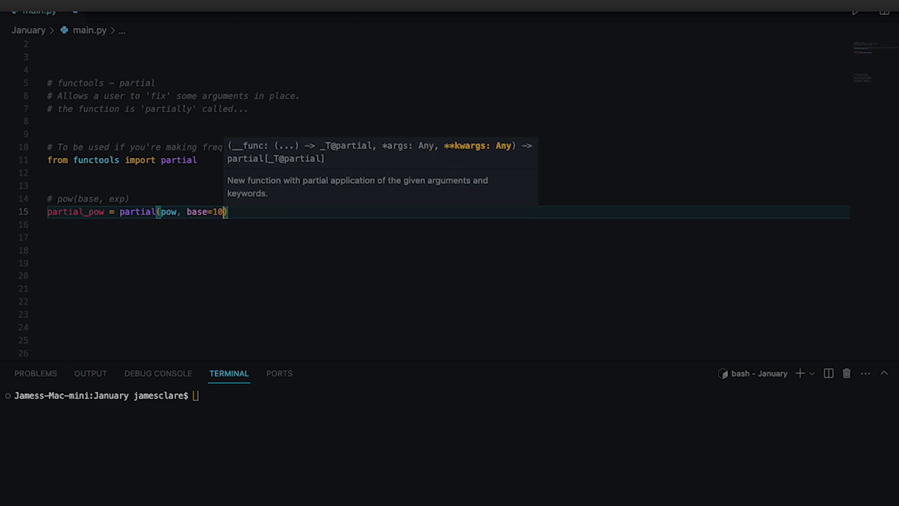
pyautogui.write('5')
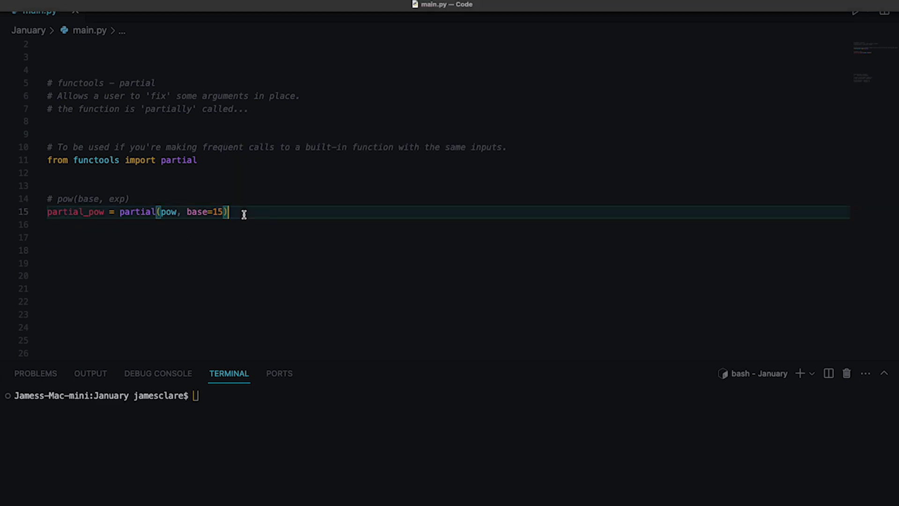
pyautogui.moveTo(309, 395)
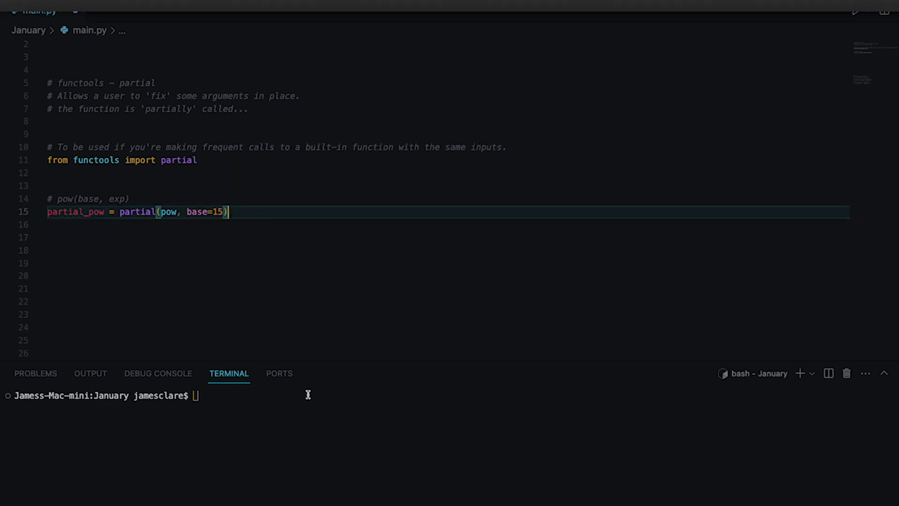
pyautogui.write('python3 main.py')
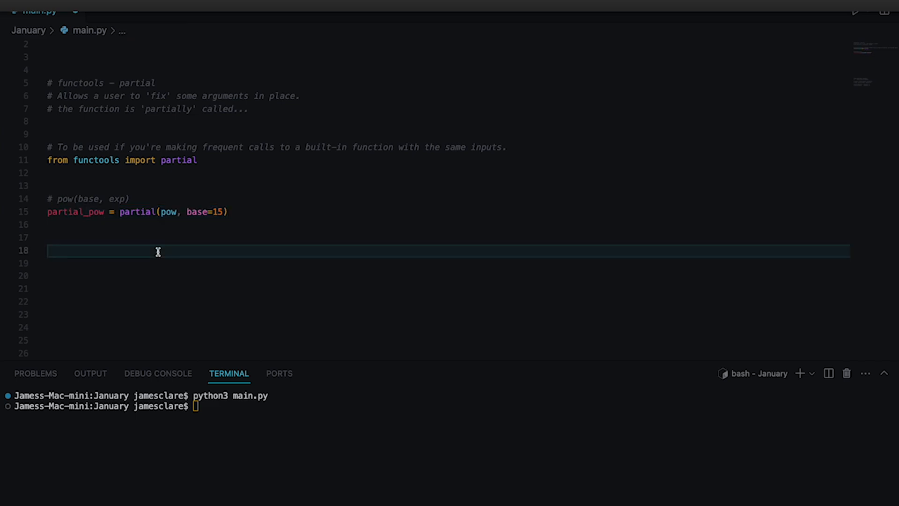
# Print partial_pow(exp=i) for i in range(1, 6) and highlight the outputs 15 through 759375.
pyautogui.write('for i in ran')
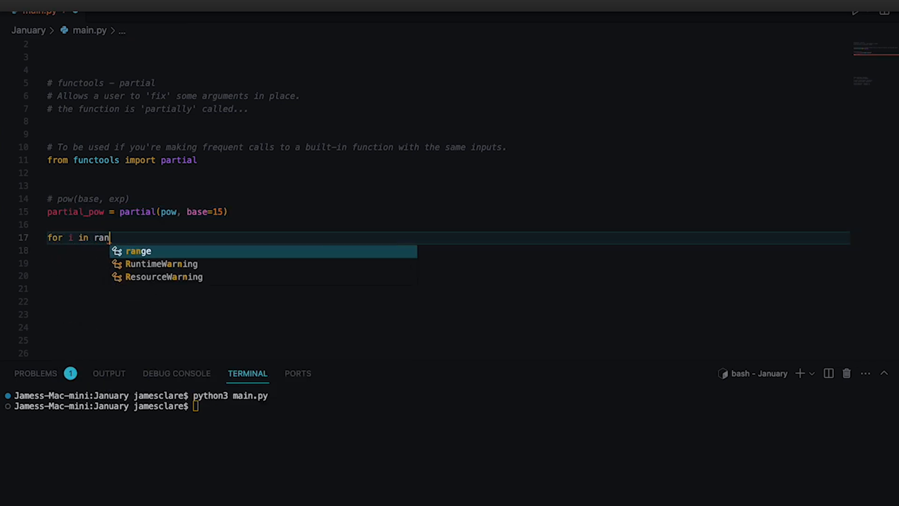
pyautogui.write('ge(1')
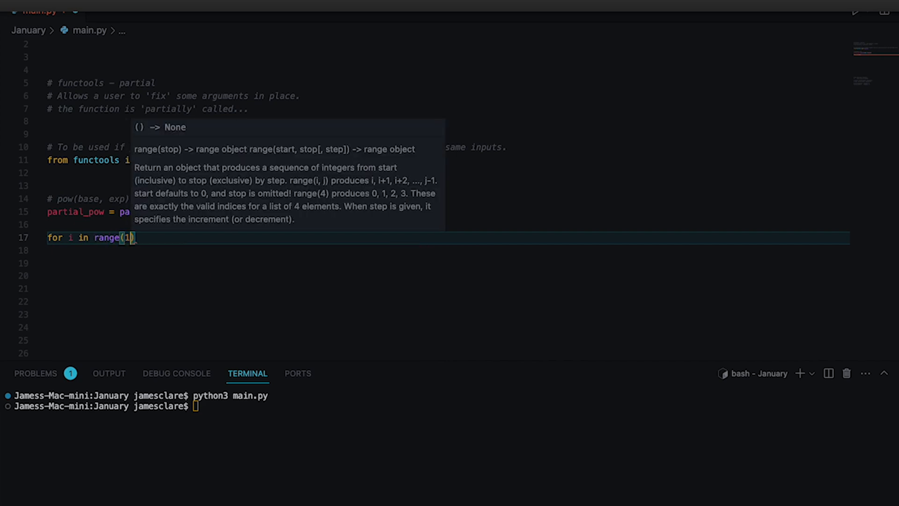
pyautogui.write(',5')
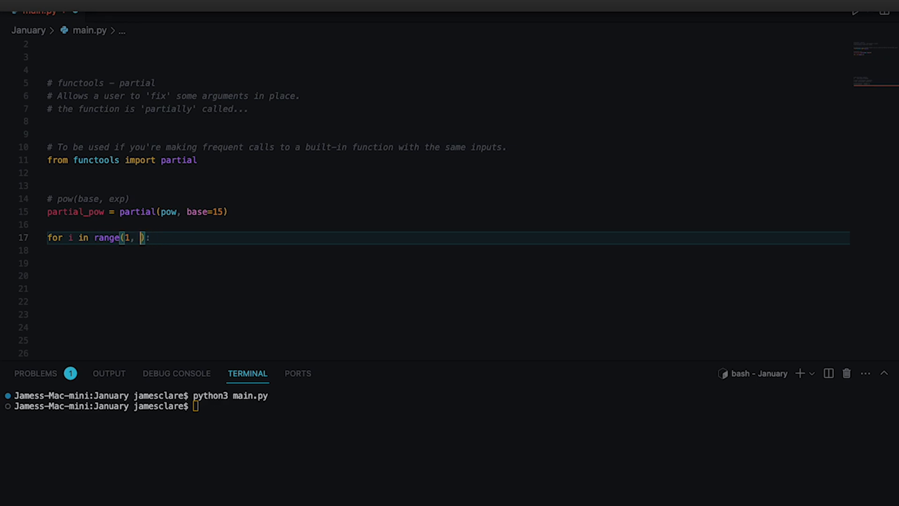
pyautogui.write('6')
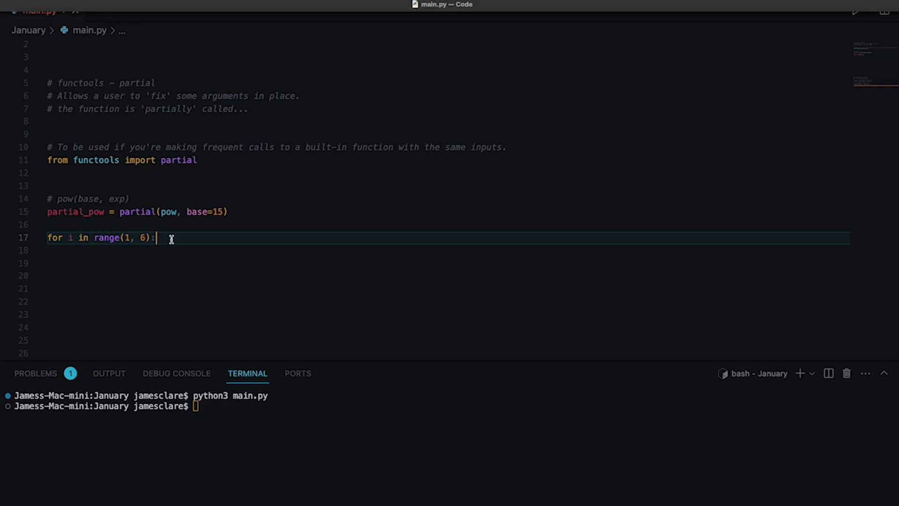
pyautogui.write('print()')
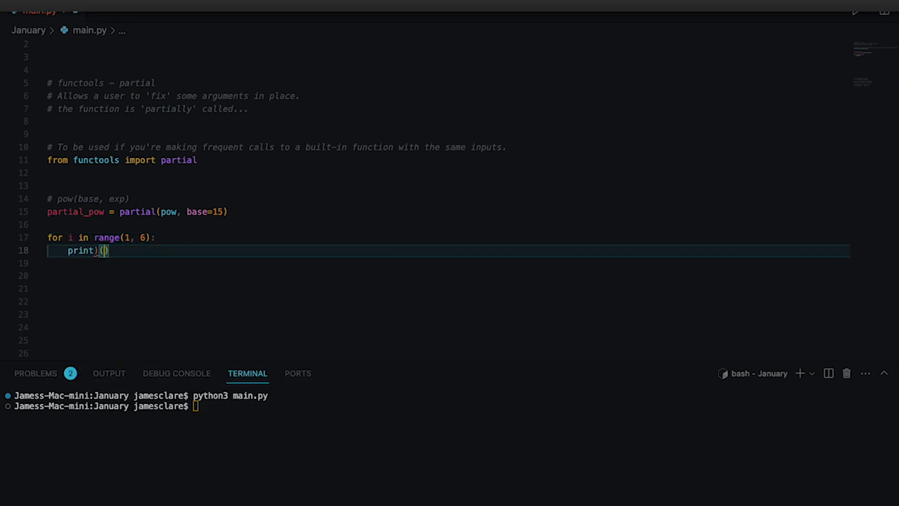
pyautogui.write('partial')
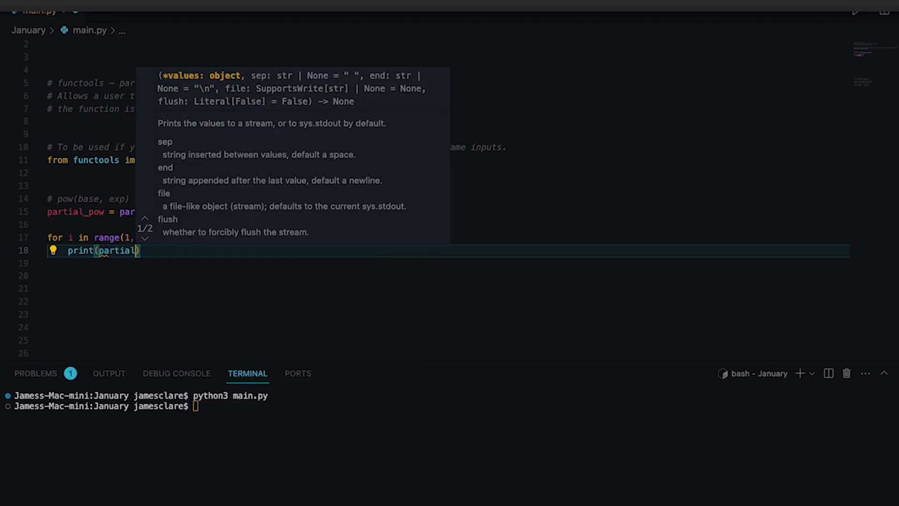
pyautogui.write('_pow(i')
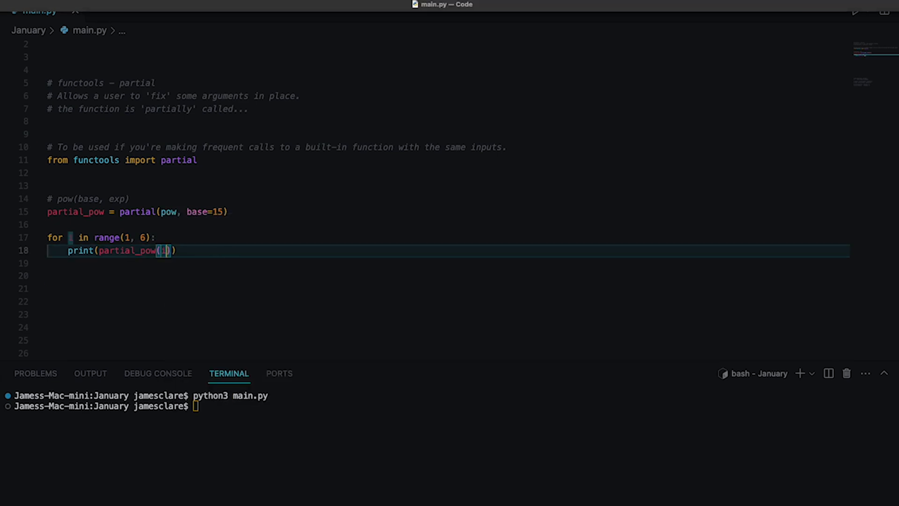
pyautogui.write('exp=')
pyautogui.click(224, 406)
pyautogui.write('python3 main.py')
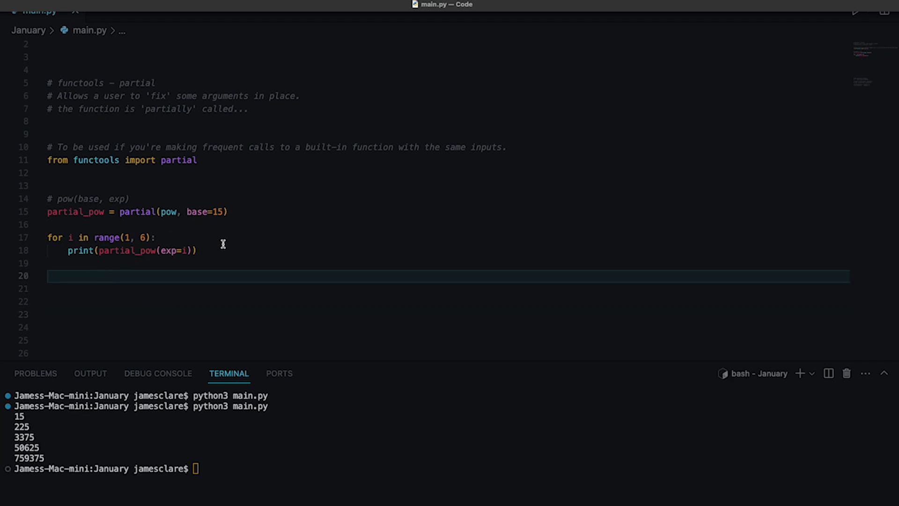
pyautogui.moveTo(48, 199); pyautogui.dragTo(195, 251)
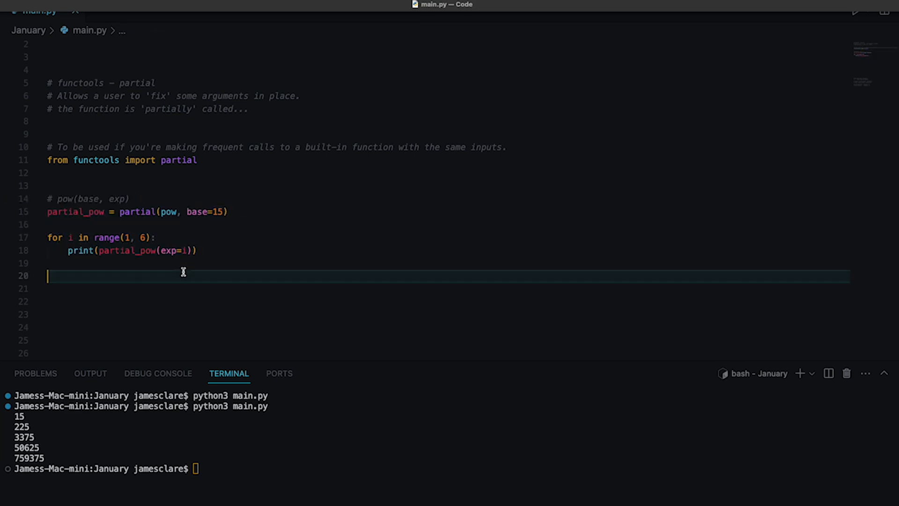
pyautogui.moveTo(212, 252)
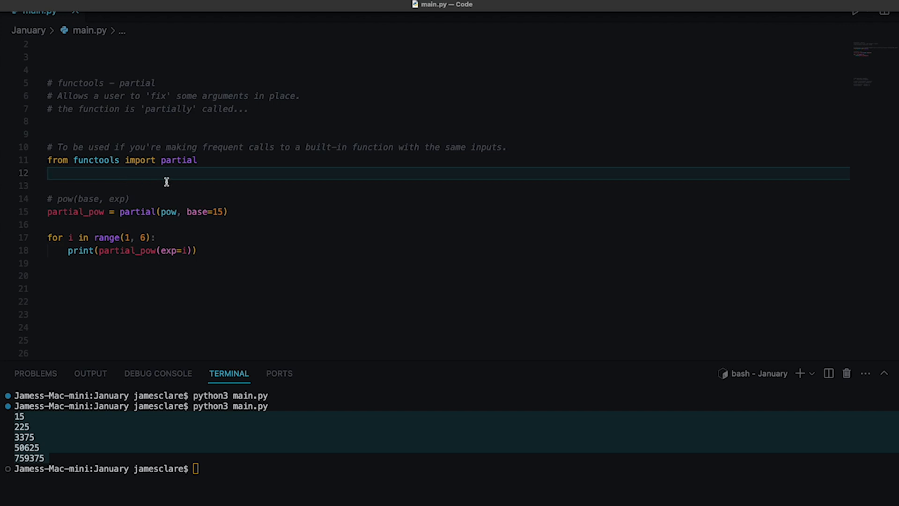
pyautogui.moveTo(118, 215)
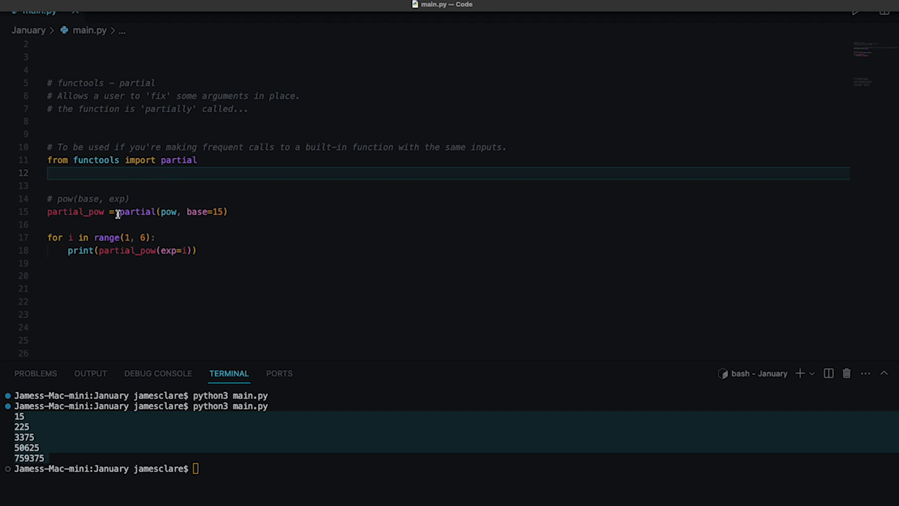
pyautogui.moveTo(132, 216)
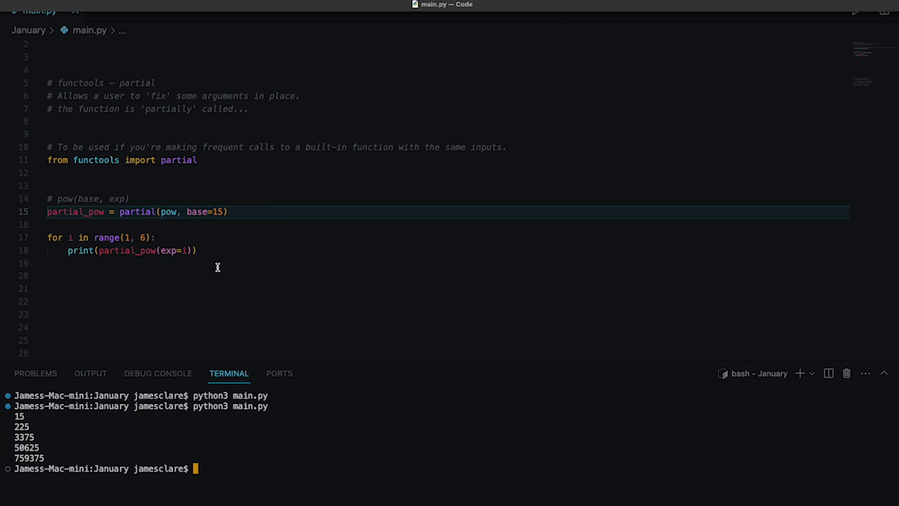
pyautogui.moveTo(229, 270)
pyautogui.write('p')
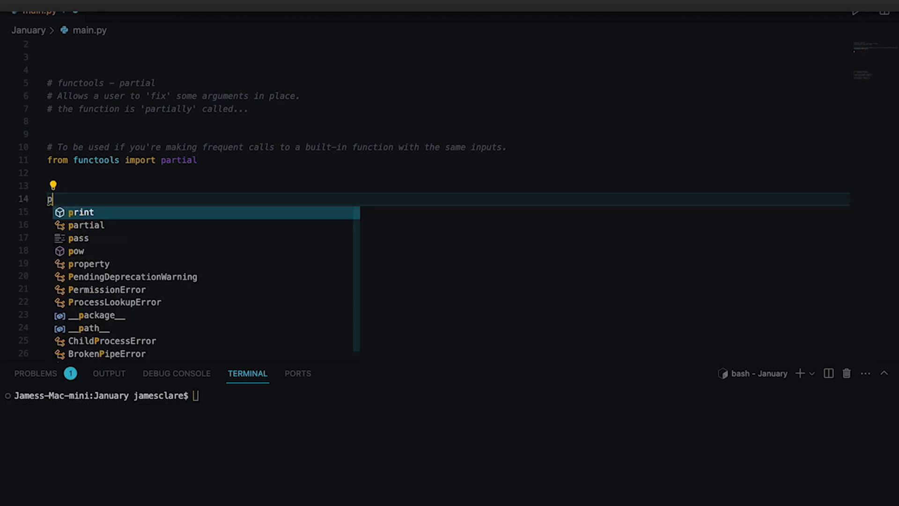
# Start a new print( call on line 14 to view its signature popup.
pyautogui.write('rint')
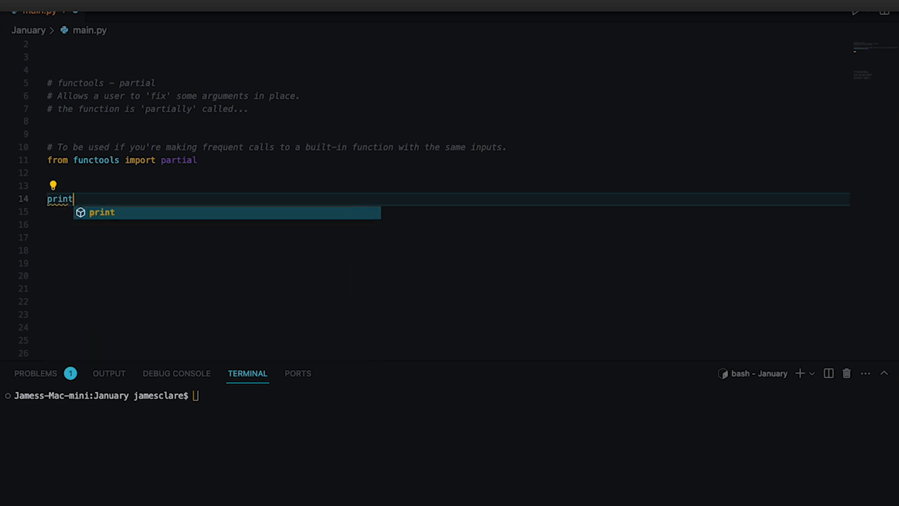
pyautogui.write('(')
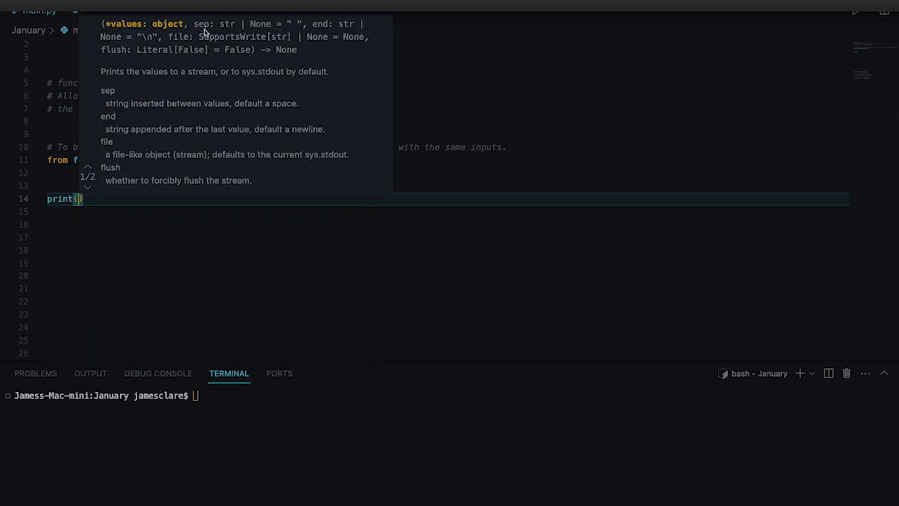
pyautogui.moveTo(101, 24)
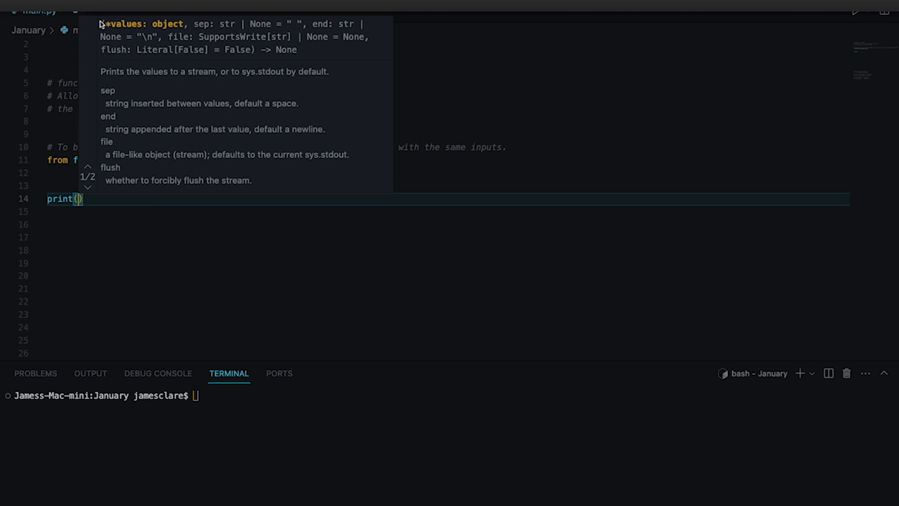
pyautogui.moveTo(121, 22)
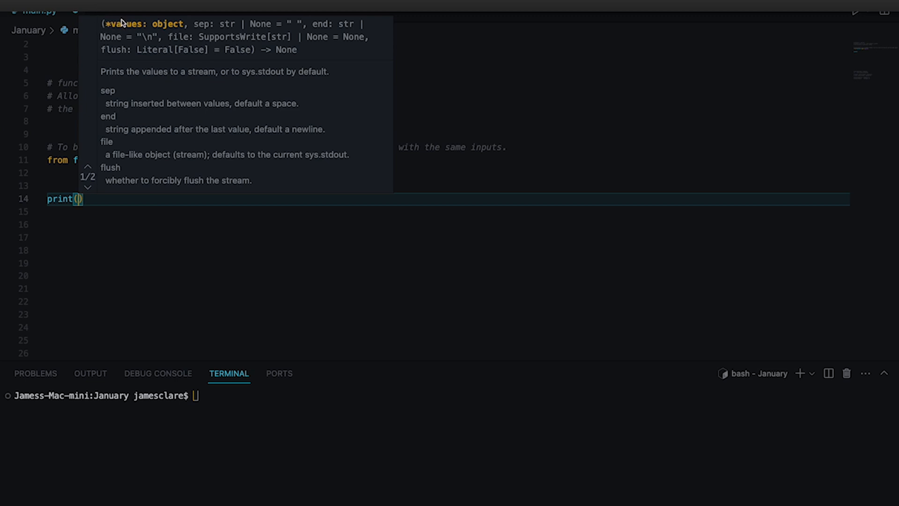
pyautogui.moveTo(152, 52)
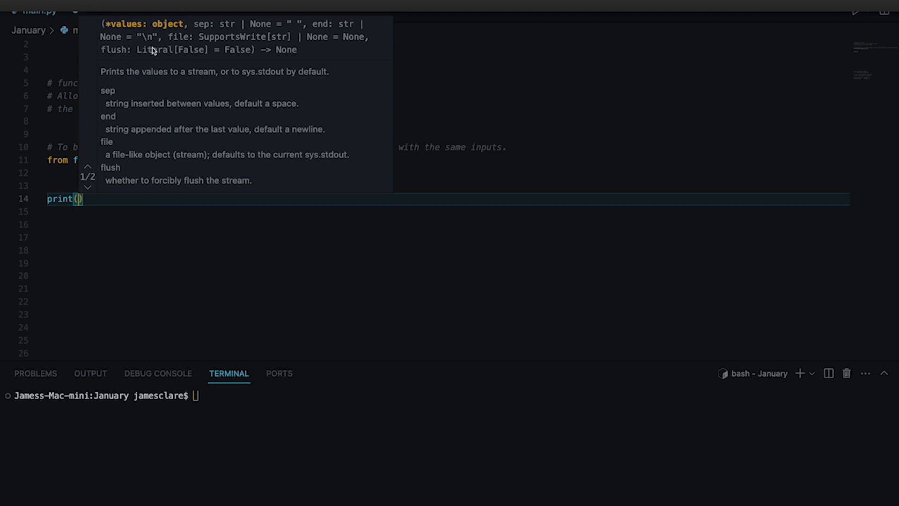
pyautogui.moveTo(143, 47)
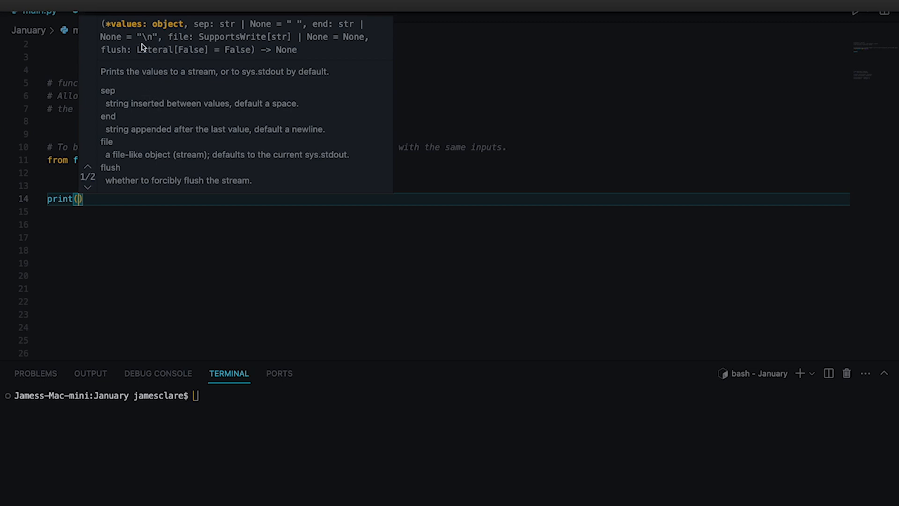
pyautogui.moveTo(216, 44)
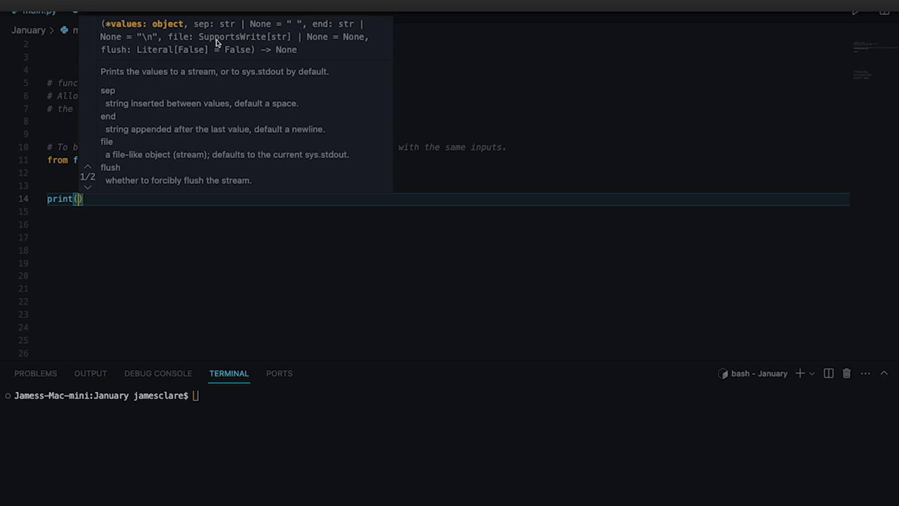
pyautogui.moveTo(210, 34)
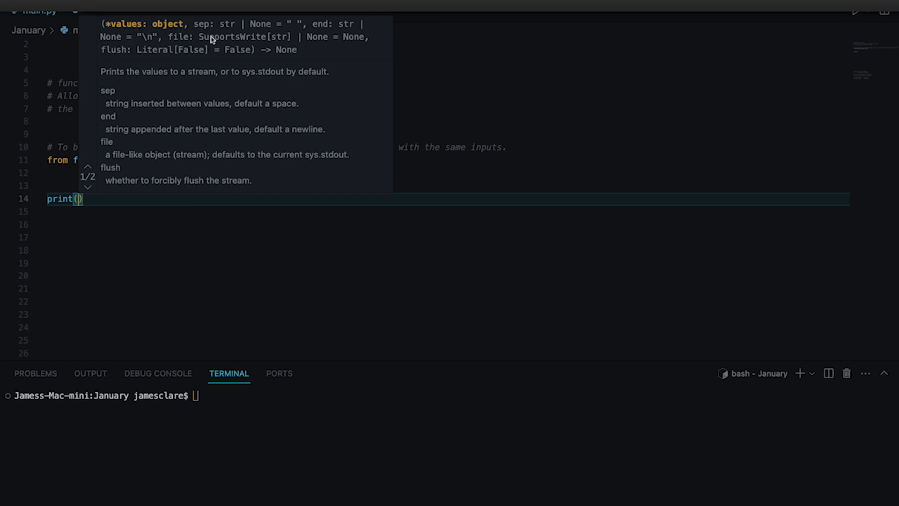
pyautogui.moveTo(321, 30)
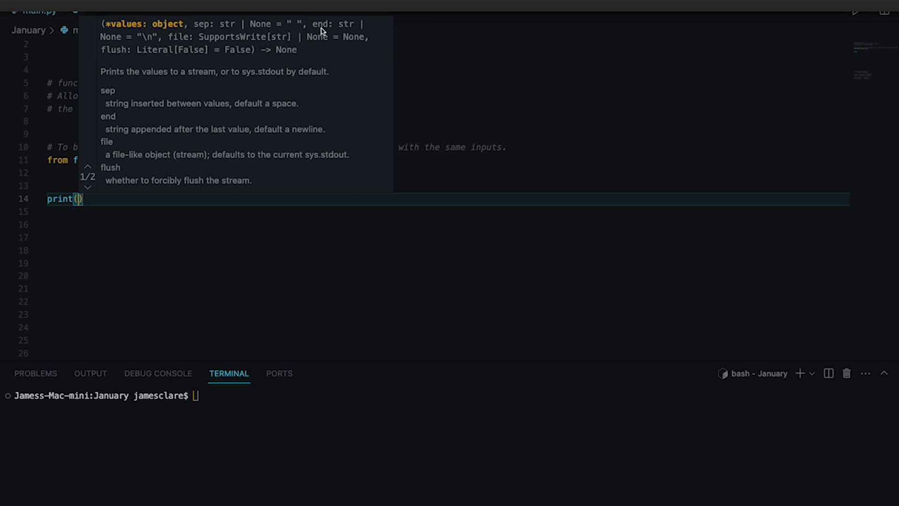
pyautogui.moveTo(149, 40)
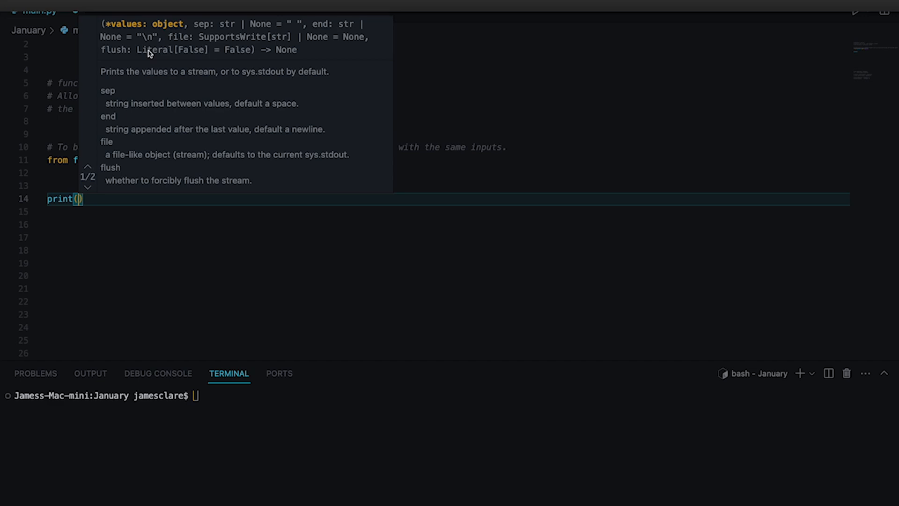
pyautogui.moveTo(112, 209)
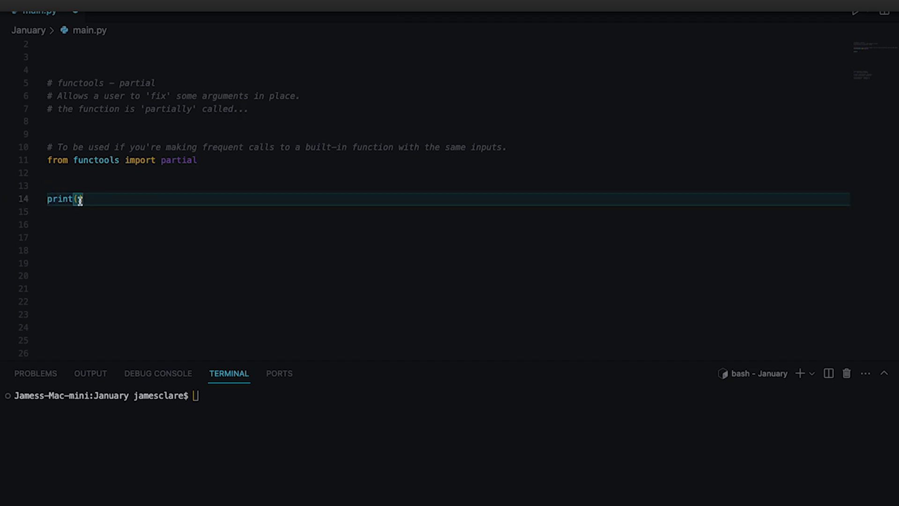
pyautogui.write('"123"')
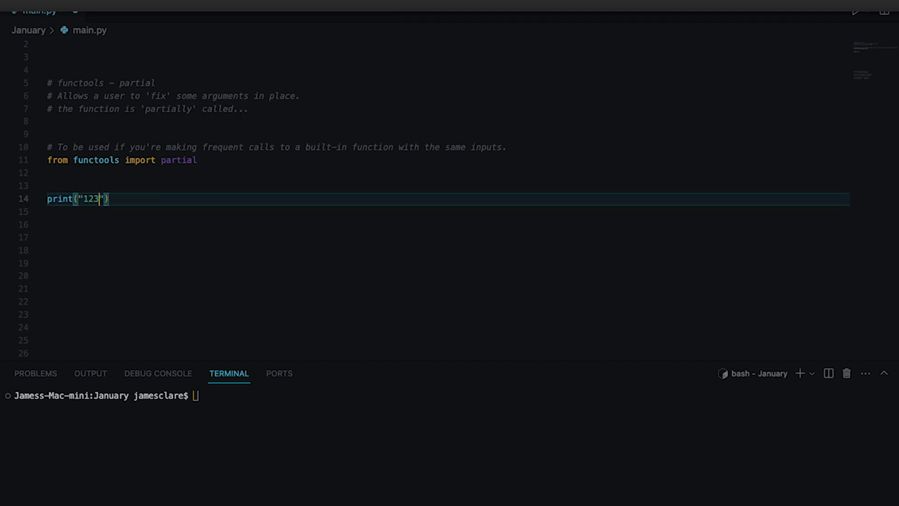
pyautogui.write(', sep="')
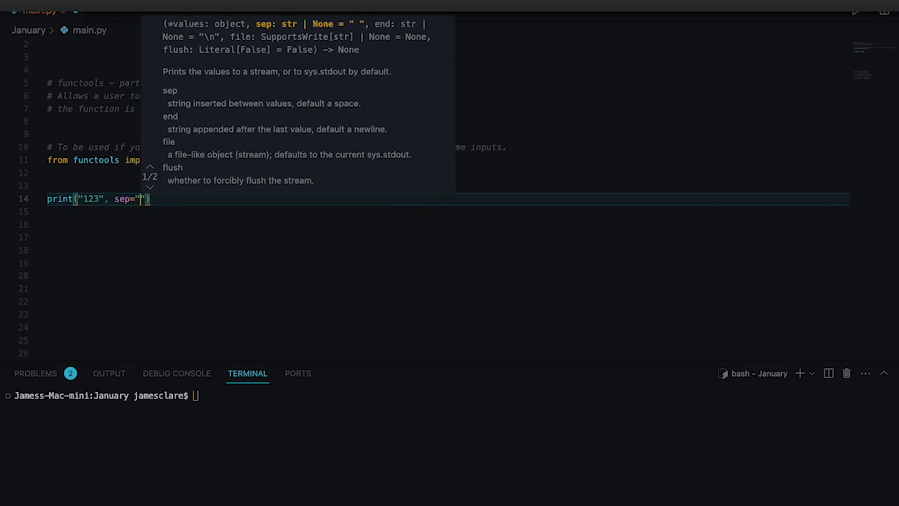
pyautogui.write('—')
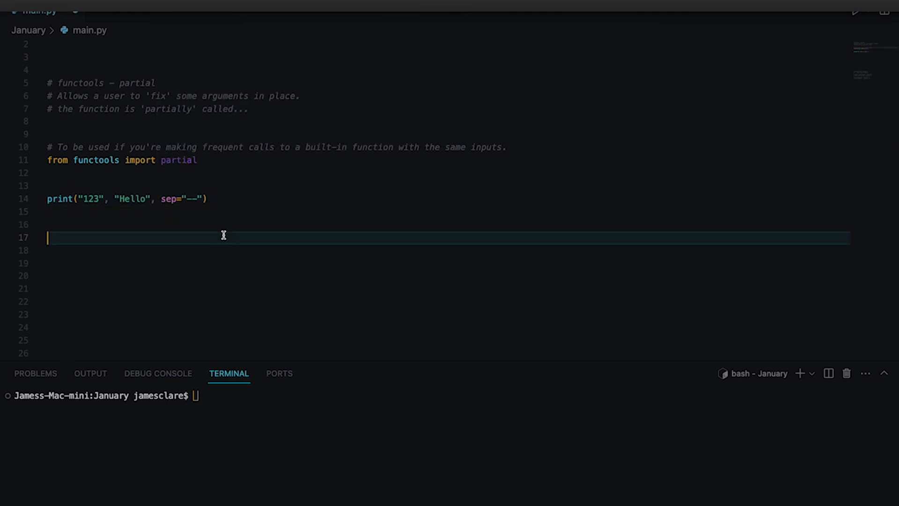
pyautogui.write('python3 main.py')
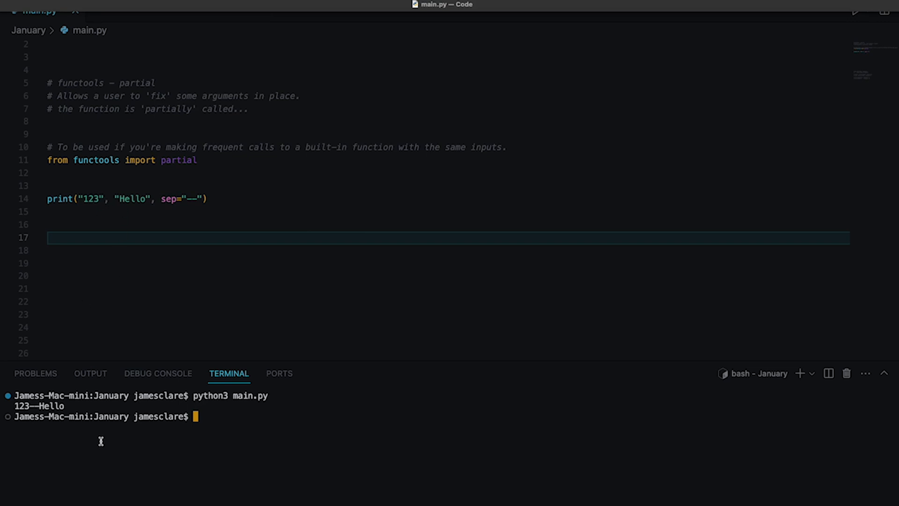
pyautogui.moveTo(170, 202)
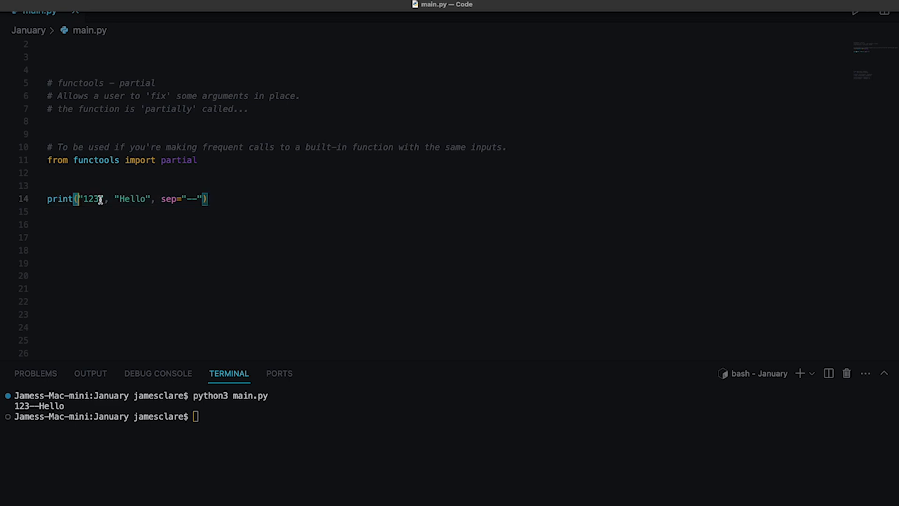
pyautogui.click(162, 211)
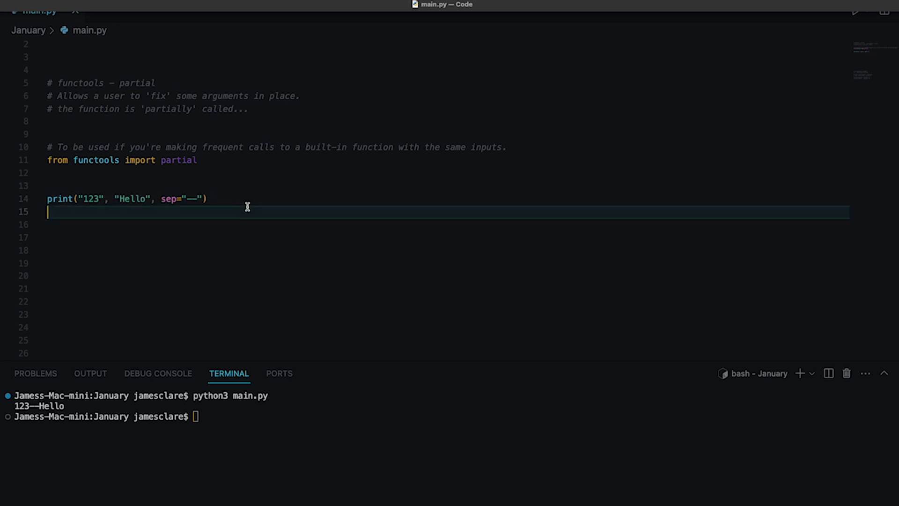
# Comment out line 14's print and define pprint = partial(print, sep="--") below it.
pyautogui.press('cmd+/')
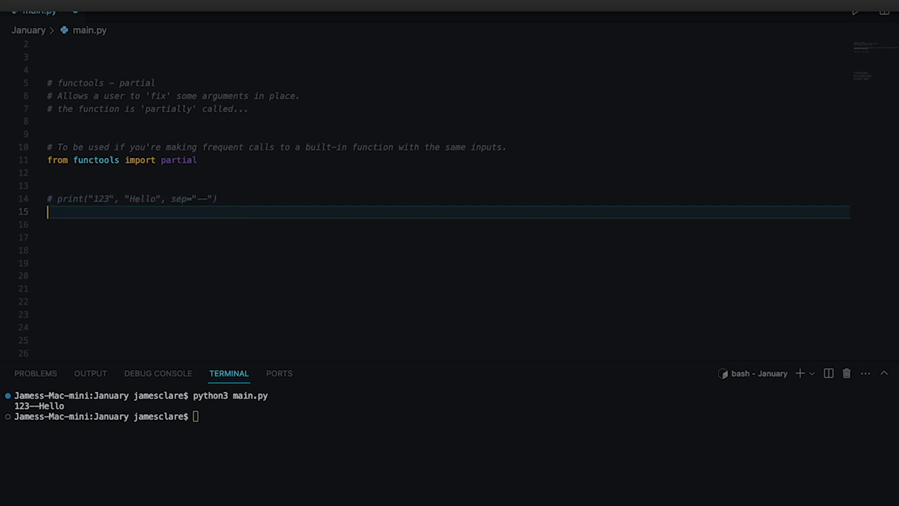
pyautogui.write('pprint()')
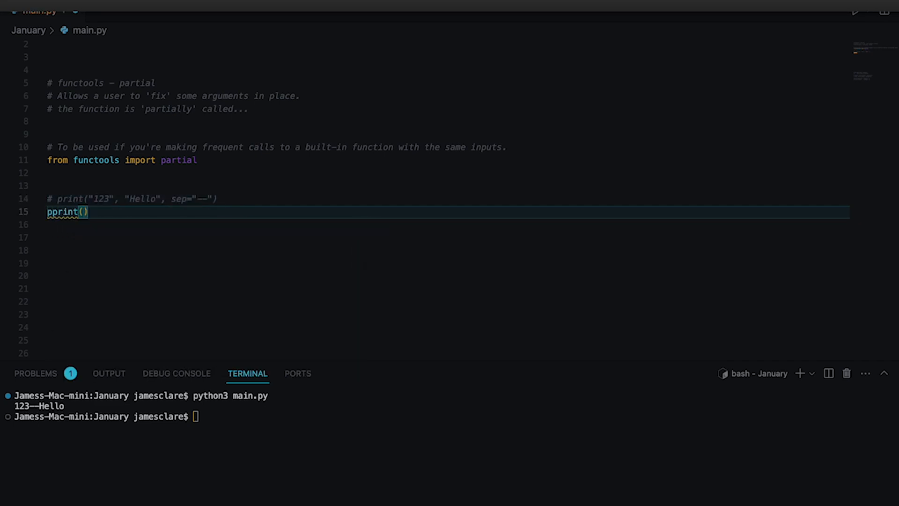
pyautogui.press('Backspace')
pyautogui.write(' =')
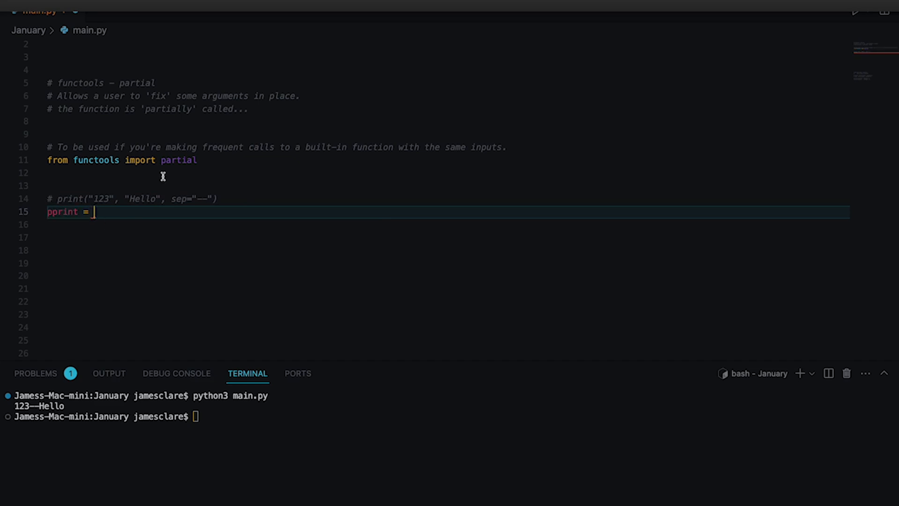
pyautogui.write('partial(p')
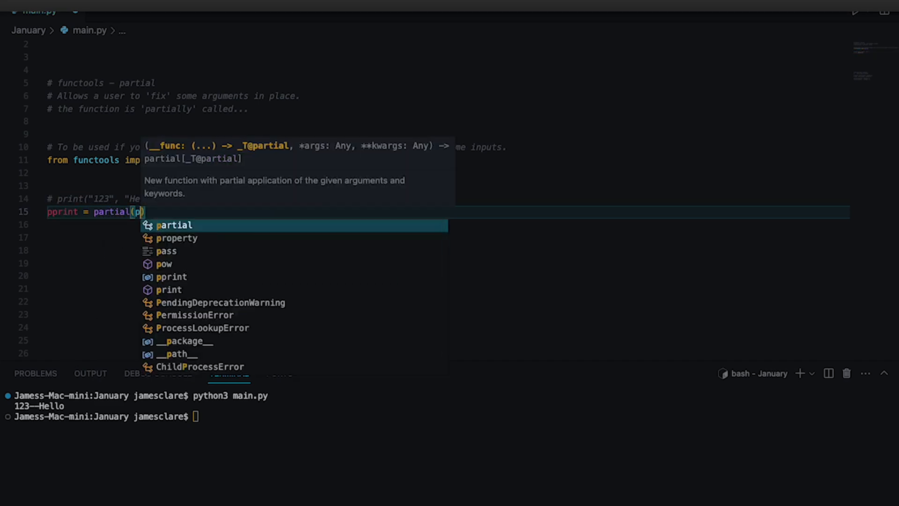
pyautogui.write('print,')
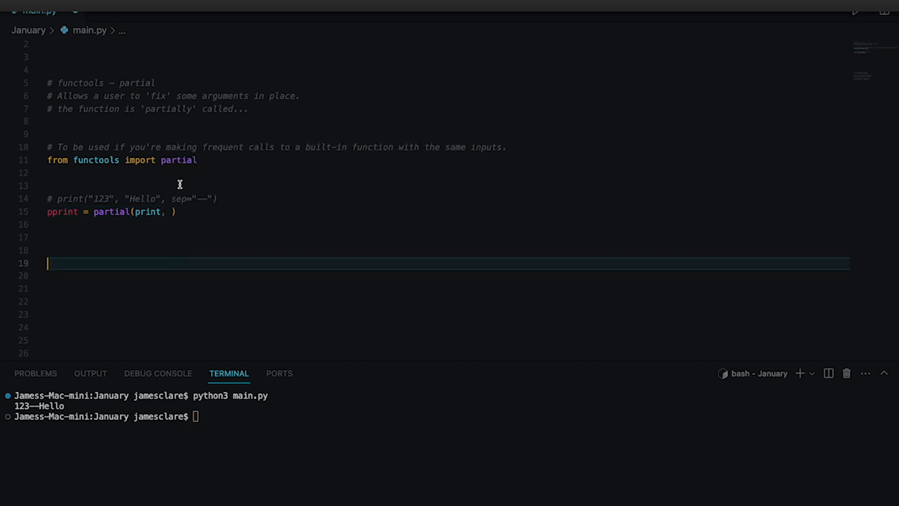
pyautogui.doubleClick(190, 199)
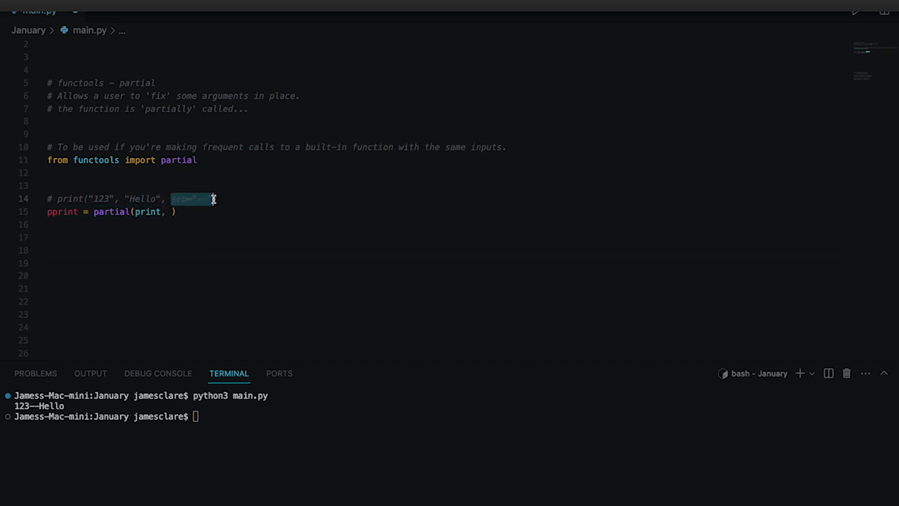
pyautogui.write('sep="—")')
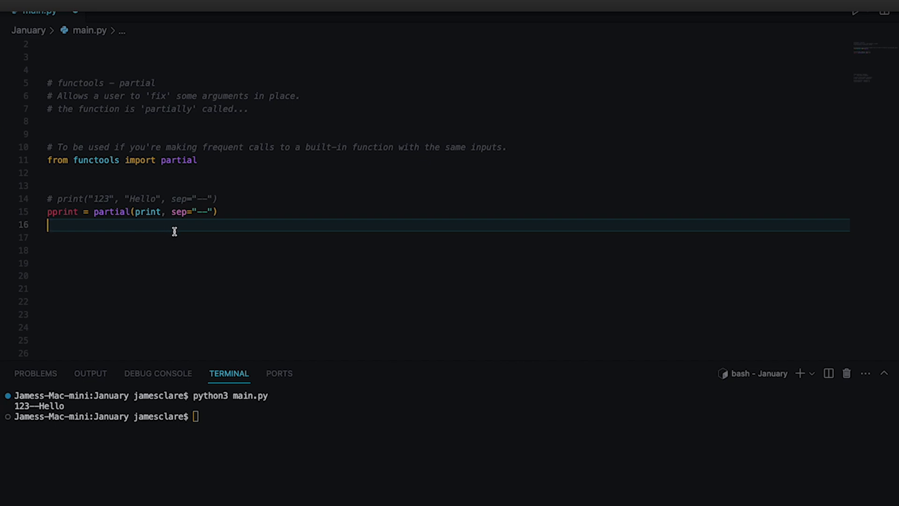
# Write pprint("Yes!!", 123, True) and duplicate it into three identical calls.
pyautogui.write('pprint()')
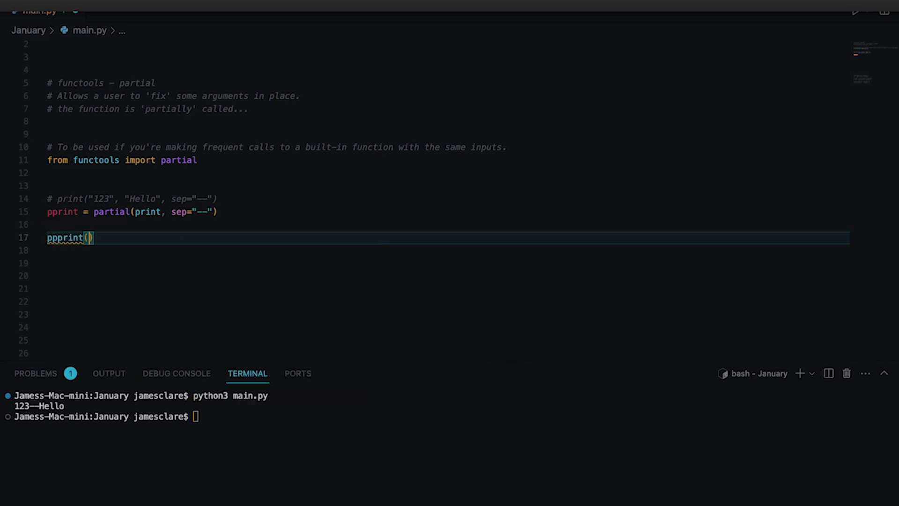
pyautogui.press('Backspace')
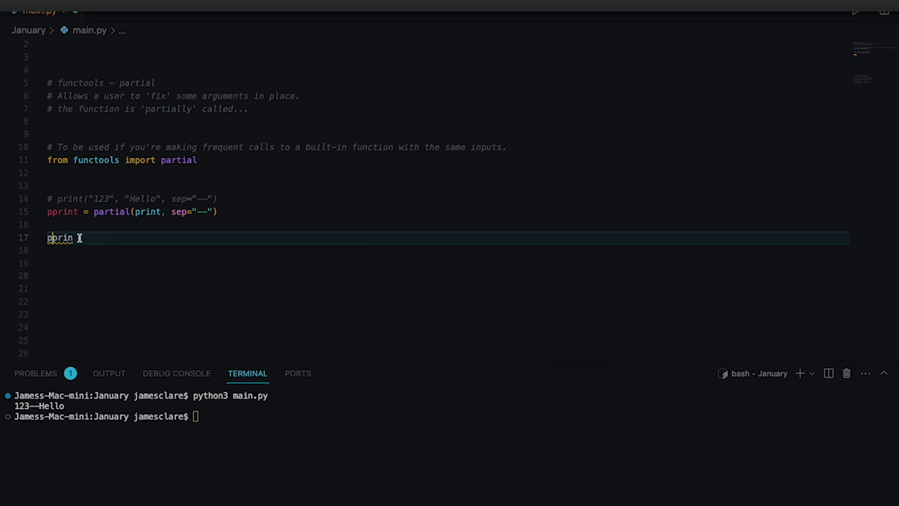
pyautogui.write('t("Yes')
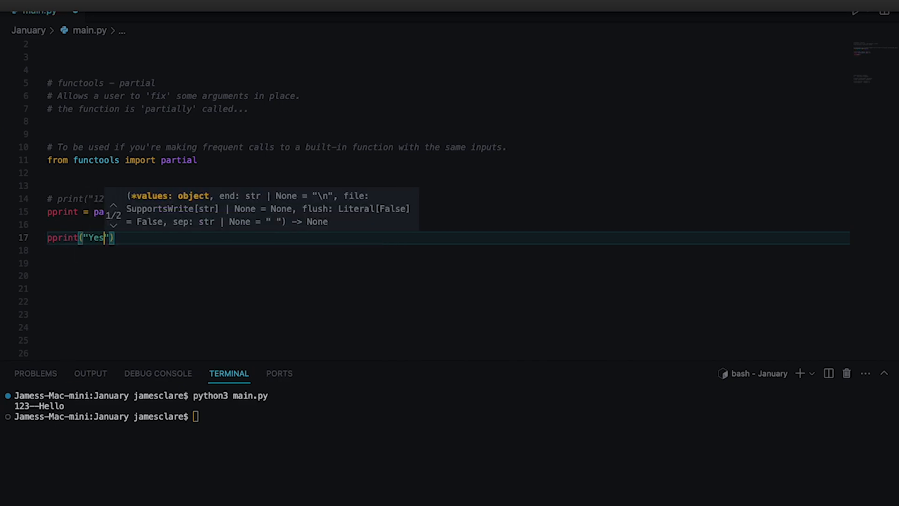
pyautogui.write('!!", 123,')
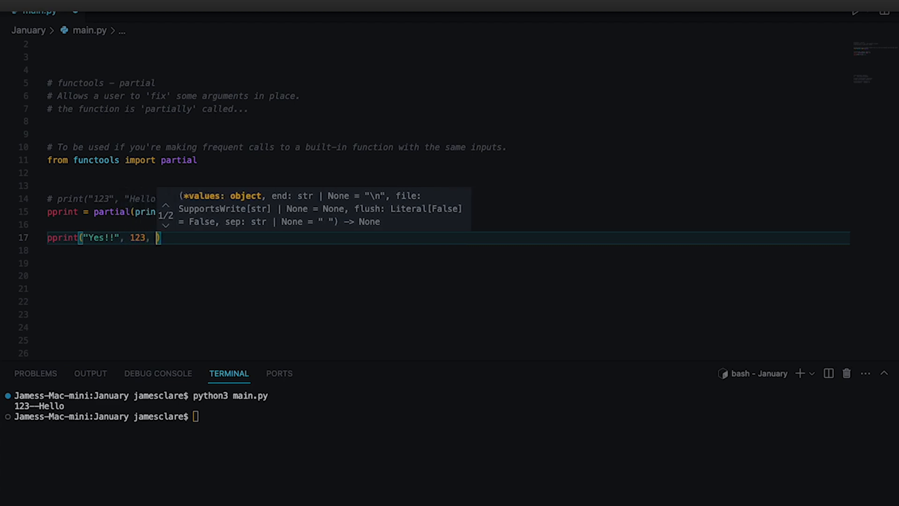
pyautogui.write('True')
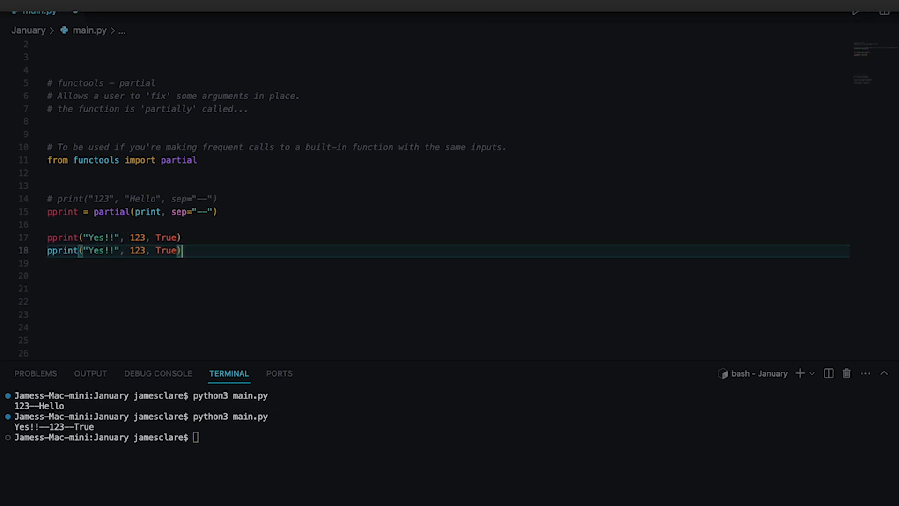
pyautogui.press('enter')
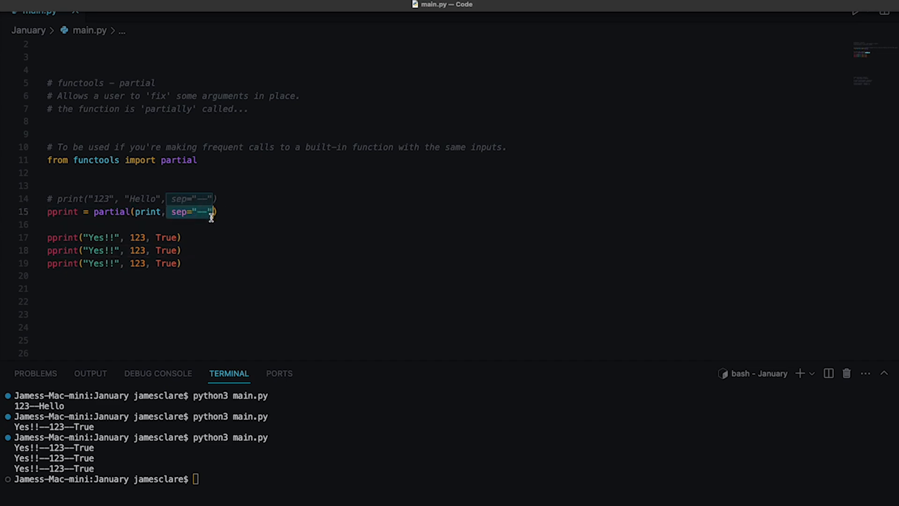
# Clear the terminal output and return to the empty line after the three pprint calls.
pyautogui.click(179, 250)
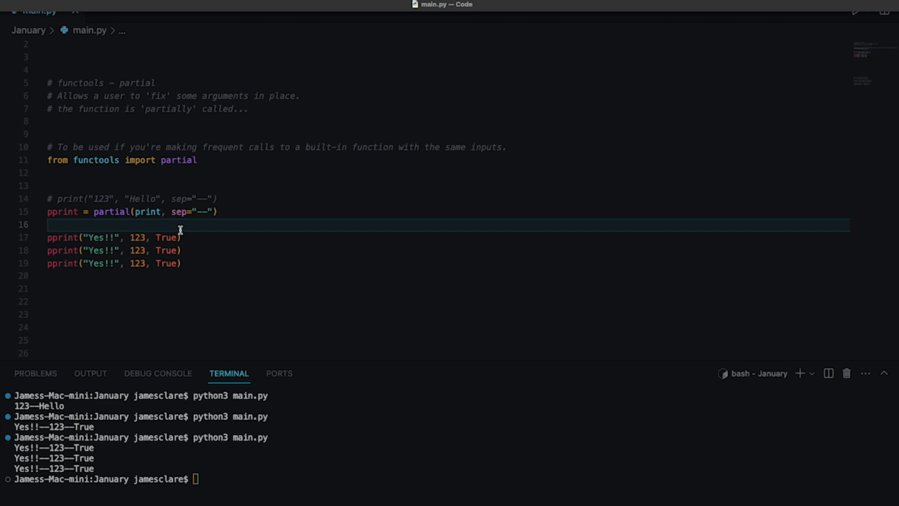
pyautogui.moveTo(223, 221)
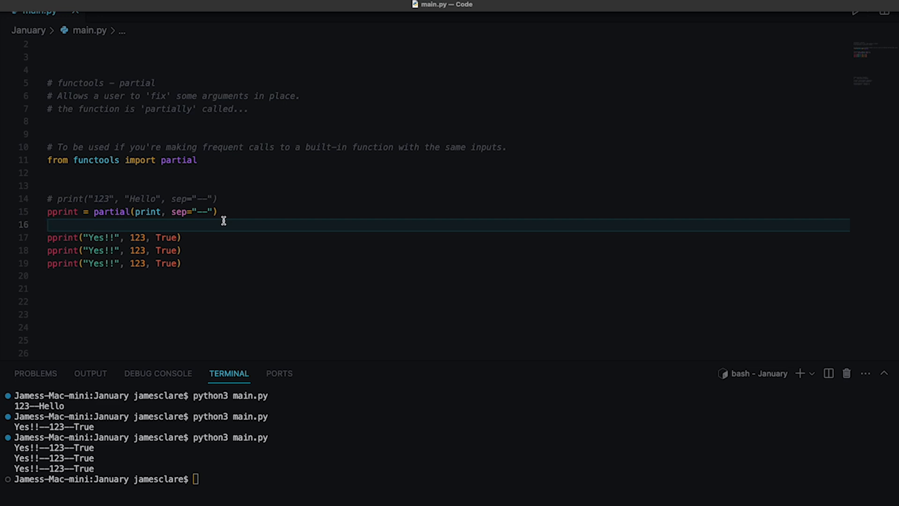
pyautogui.doubleClick(195, 212)
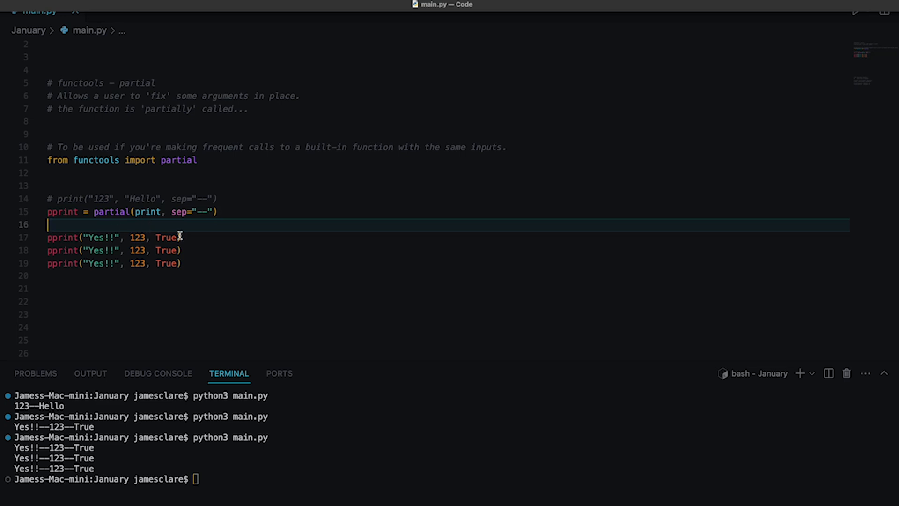
pyautogui.moveTo(137, 212)
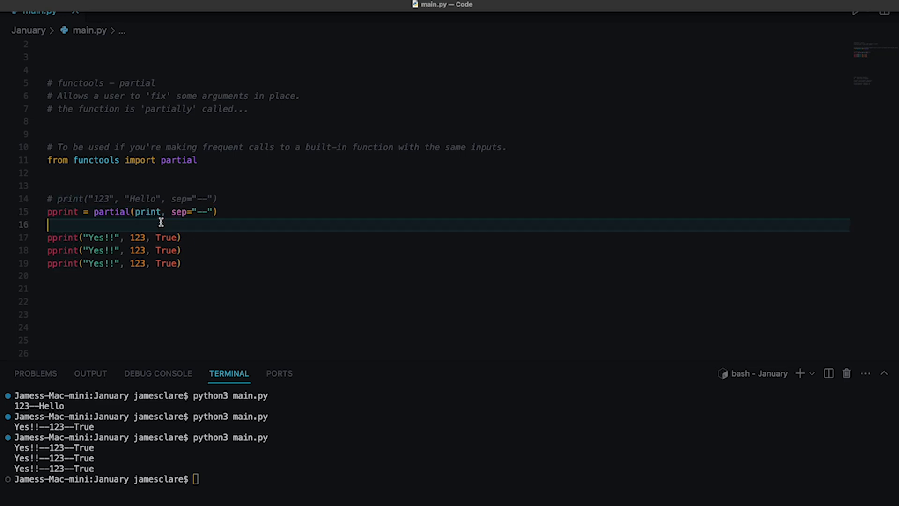
pyautogui.moveTo(186, 238)
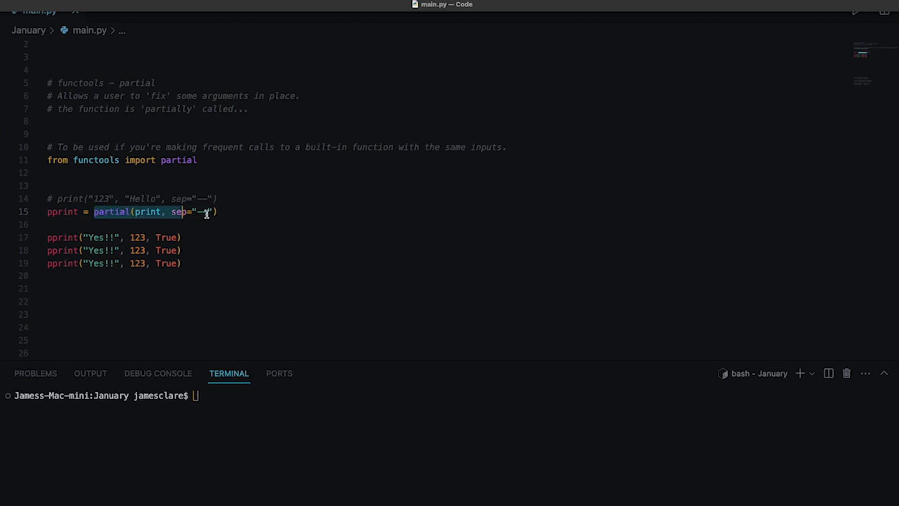
pyautogui.click(225, 287)
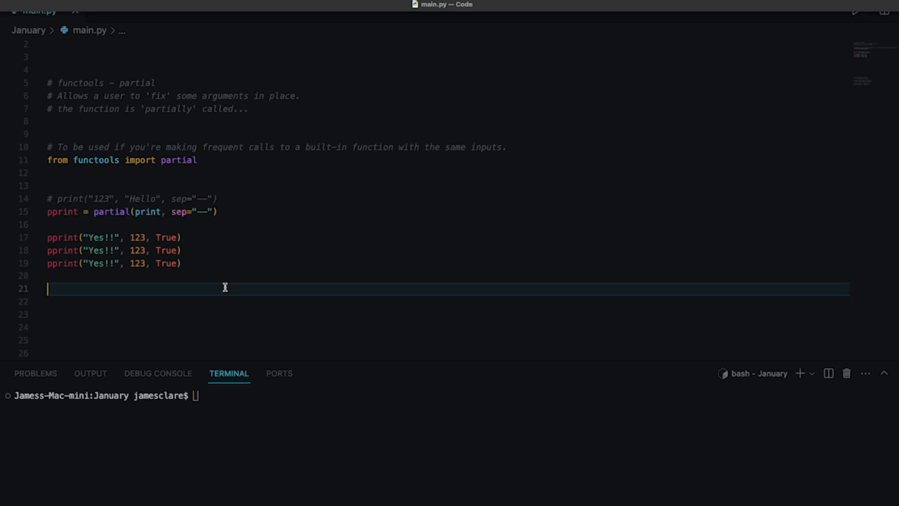
pyautogui.moveTo(226, 284)
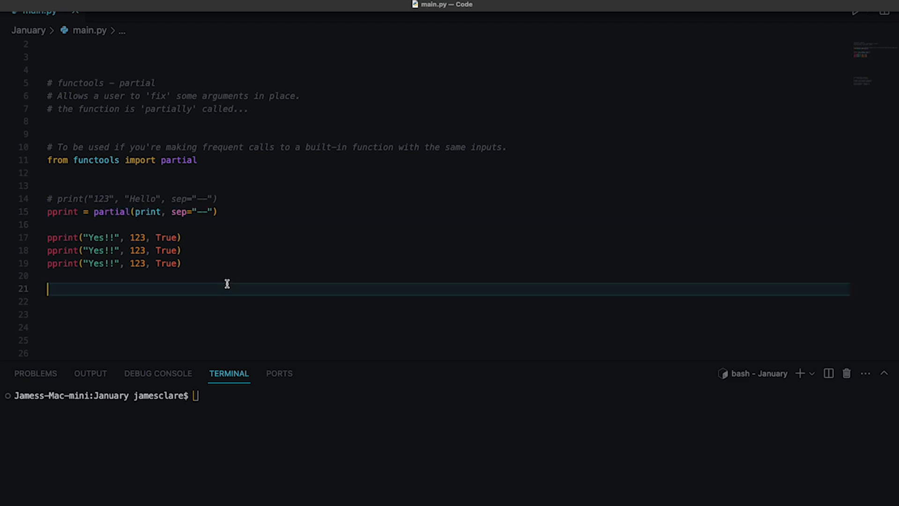
pyautogui.moveTo(113, 159)
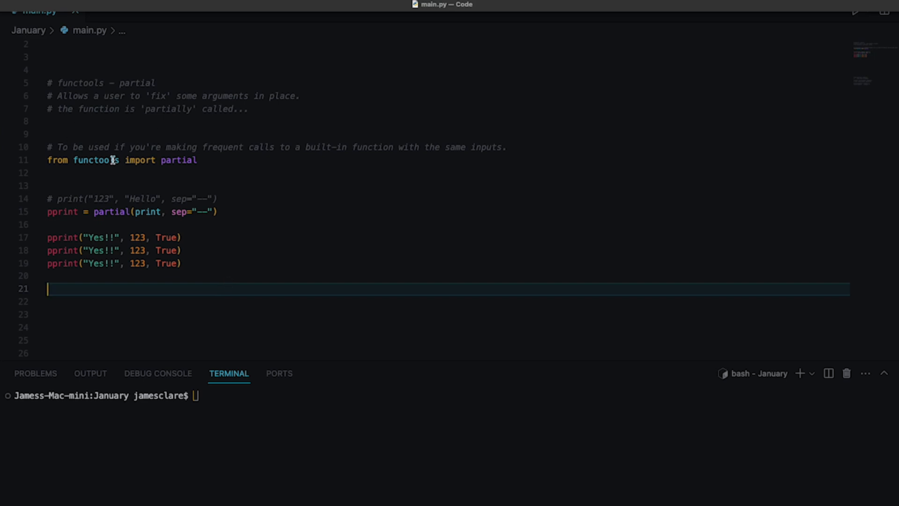